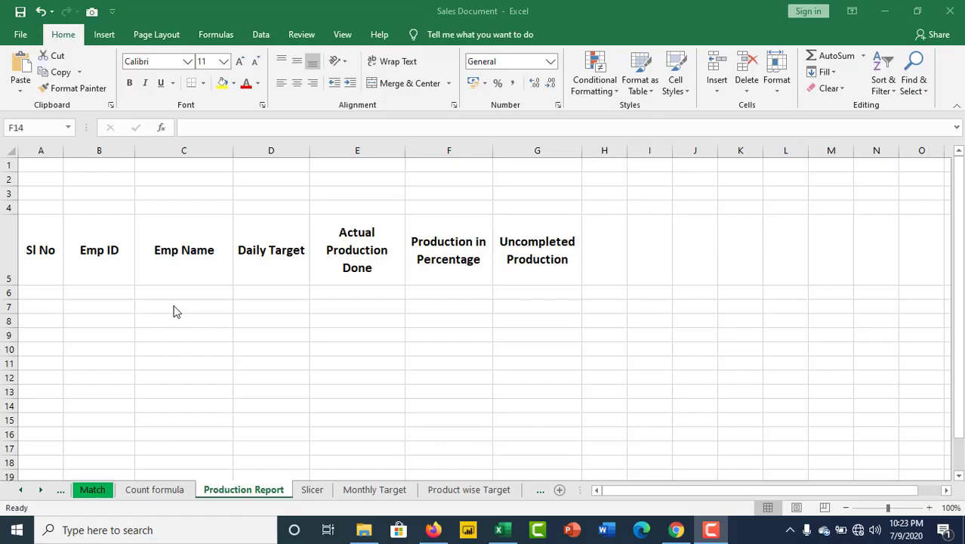
mouse_move(156, 323)
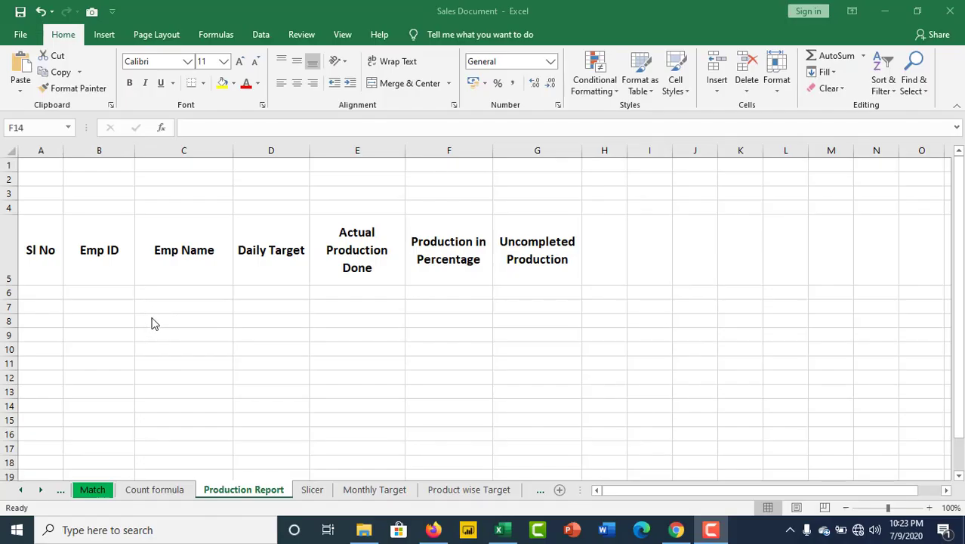
mouse_move(166, 334)
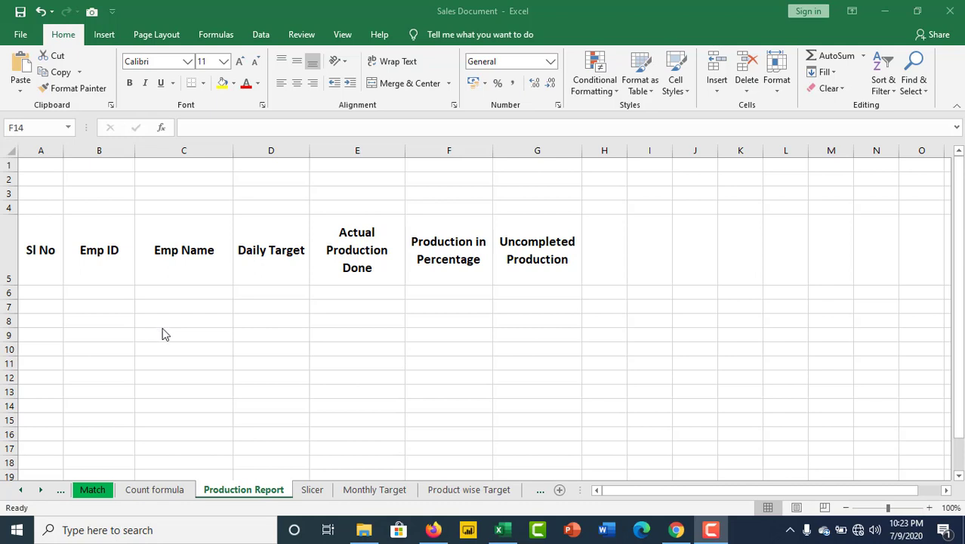
mouse_move(287, 372)
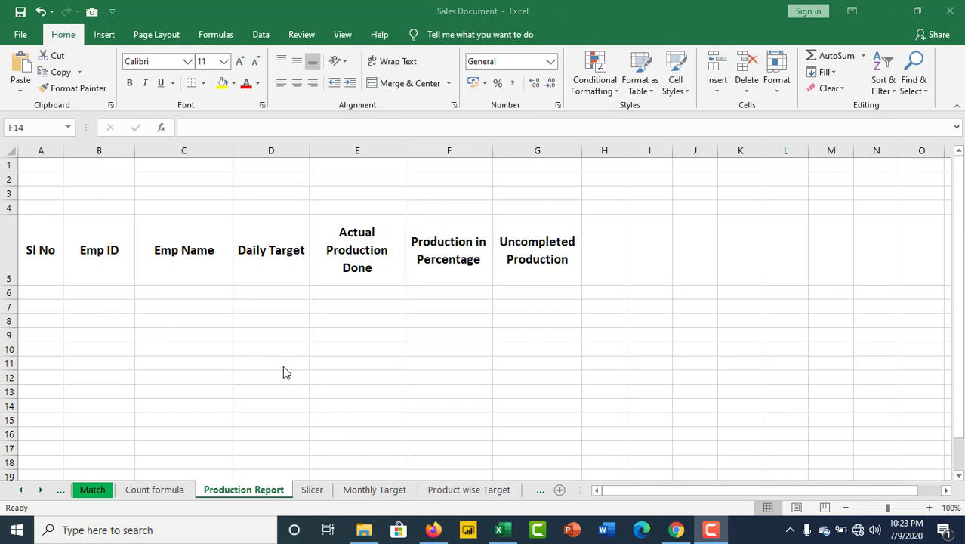
mouse_move(107, 269)
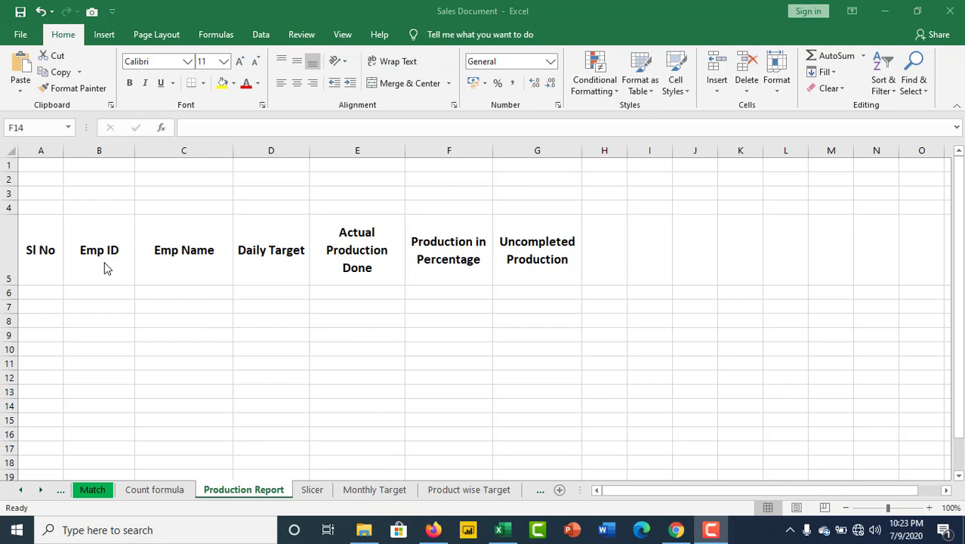
Step: Select the table's header row through Uncompleted Production, then clear the selection
left_click_drag(41, 251, 100, 251)
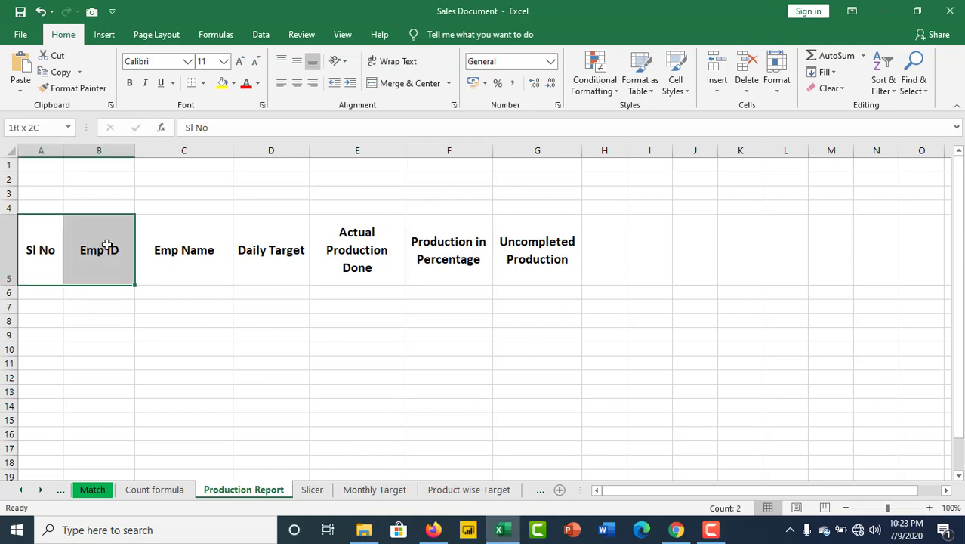
left_click_drag(100, 250, 538, 249)
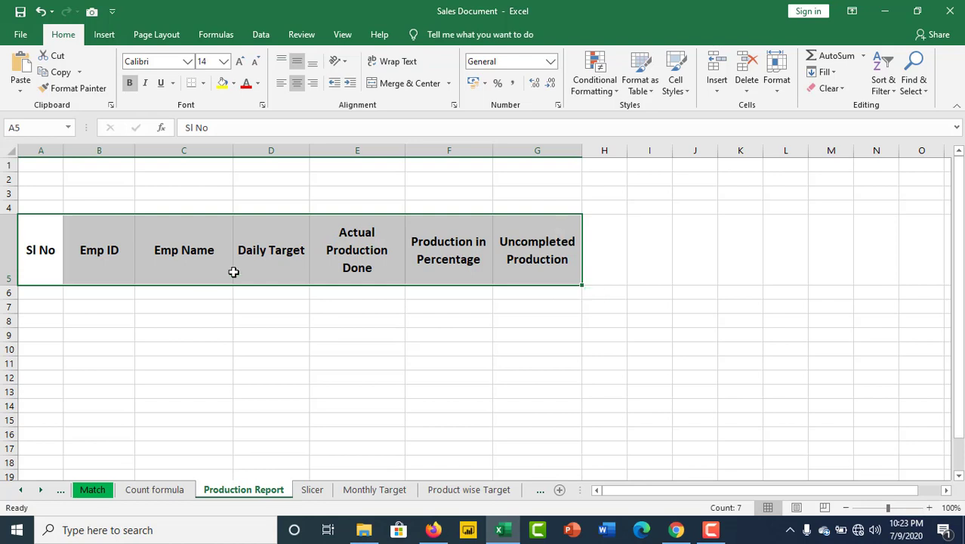
mouse_move(163, 327)
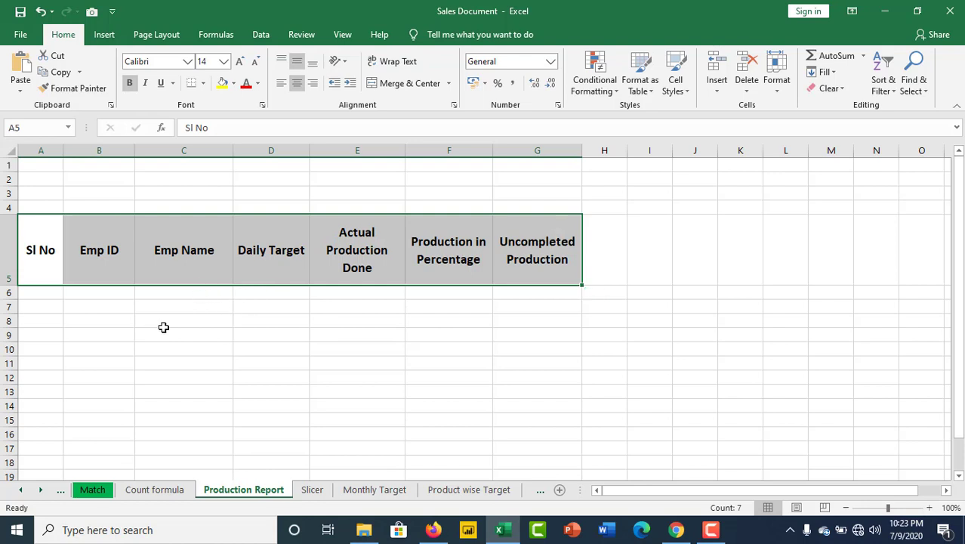
mouse_move(294, 278)
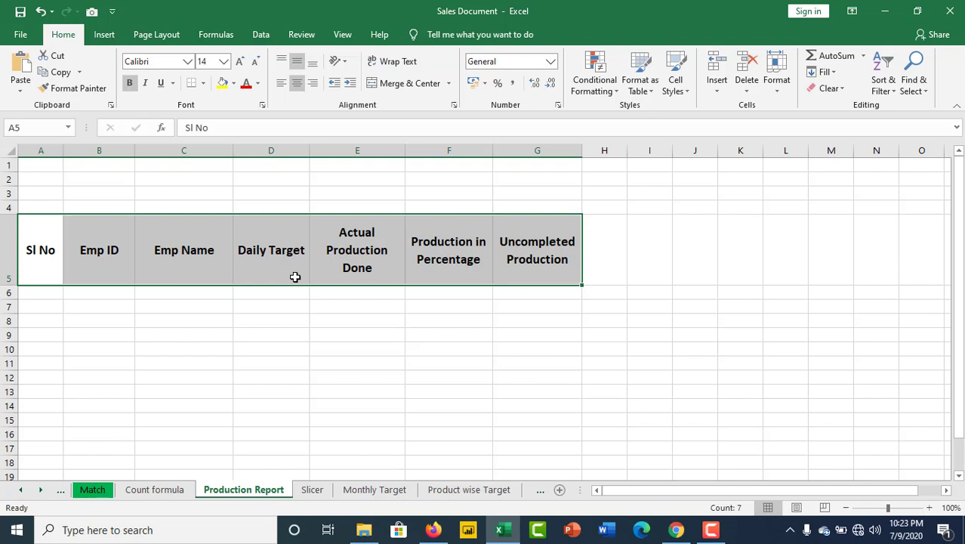
mouse_move(299, 275)
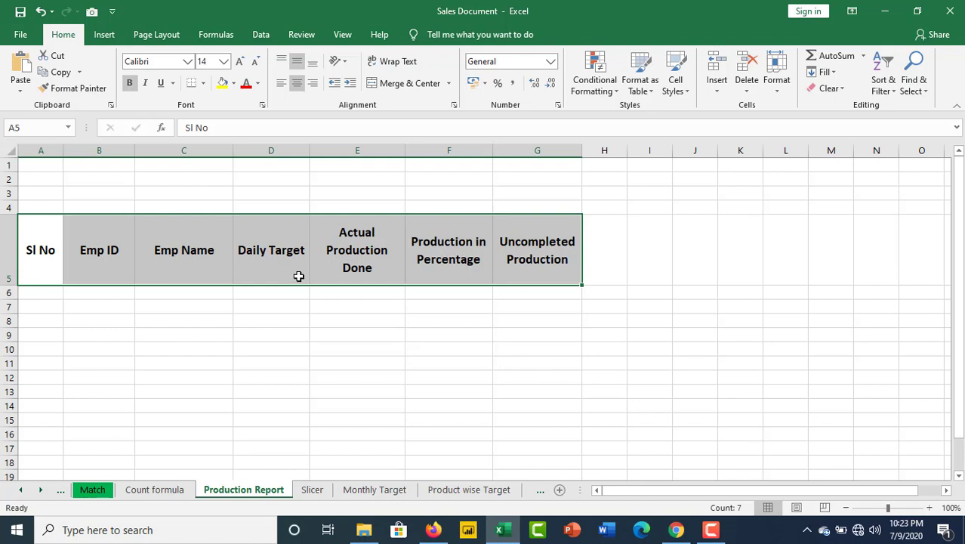
mouse_move(300, 275)
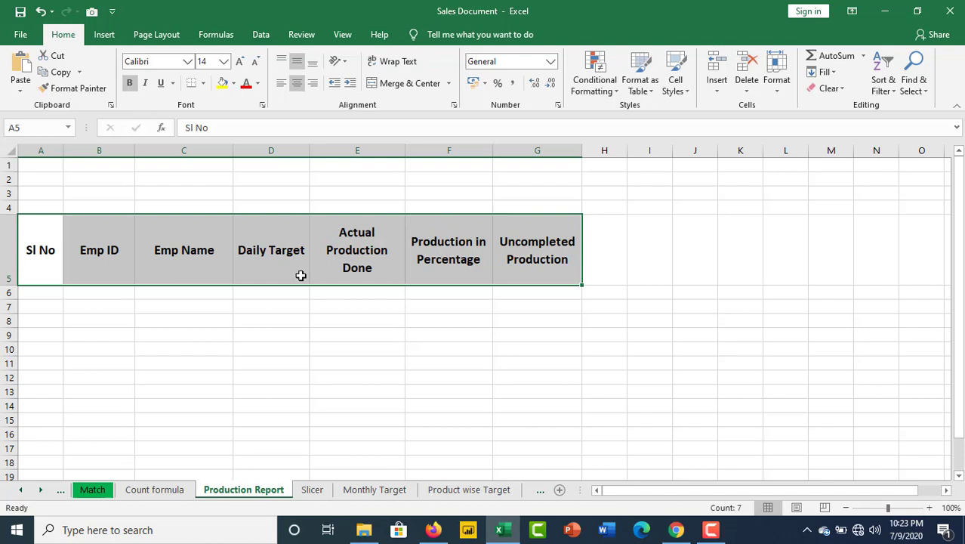
mouse_move(299, 275)
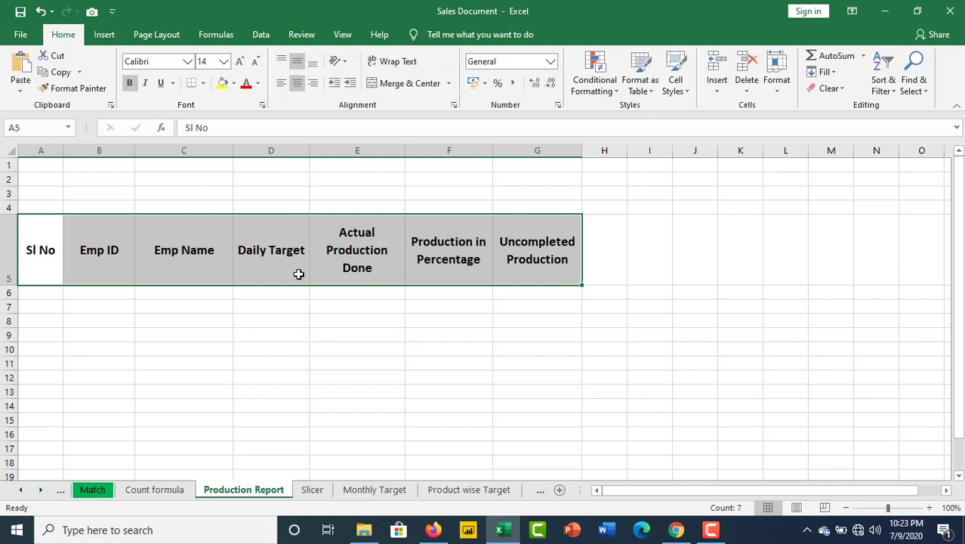
mouse_move(240, 317)
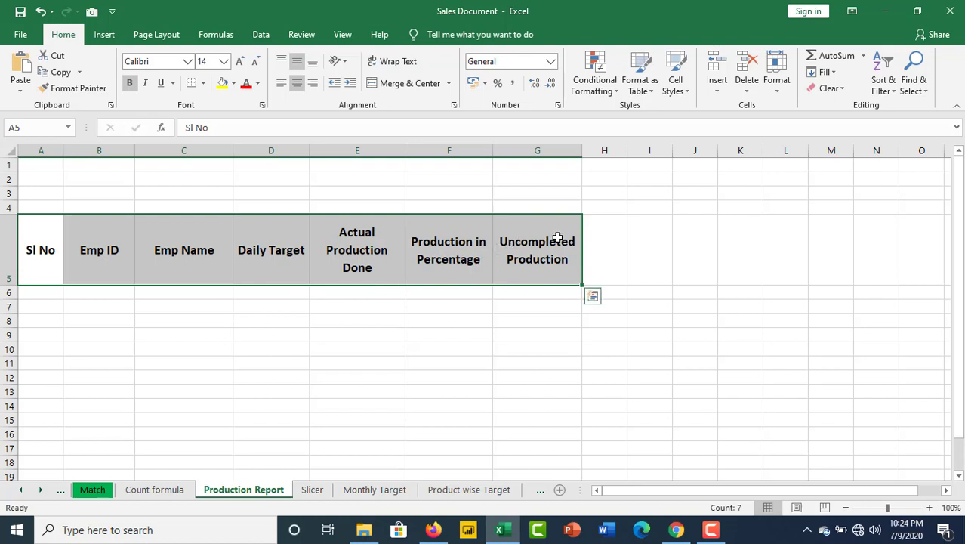
mouse_move(551, 233)
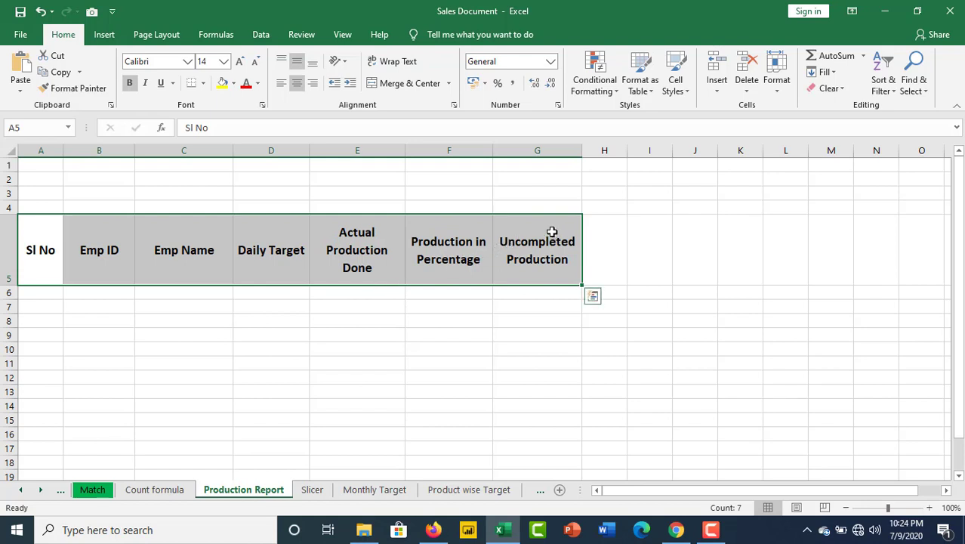
mouse_move(505, 302)
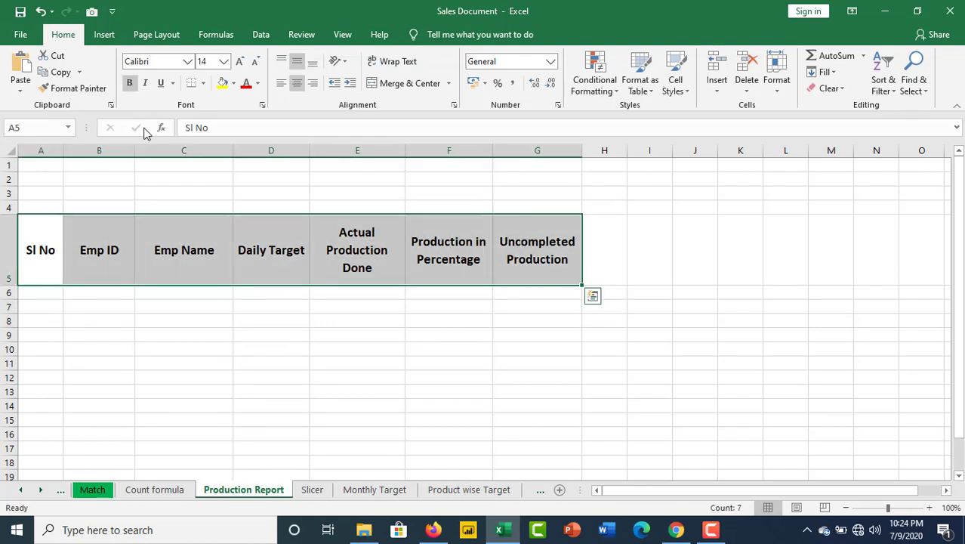
left_click(205, 81)
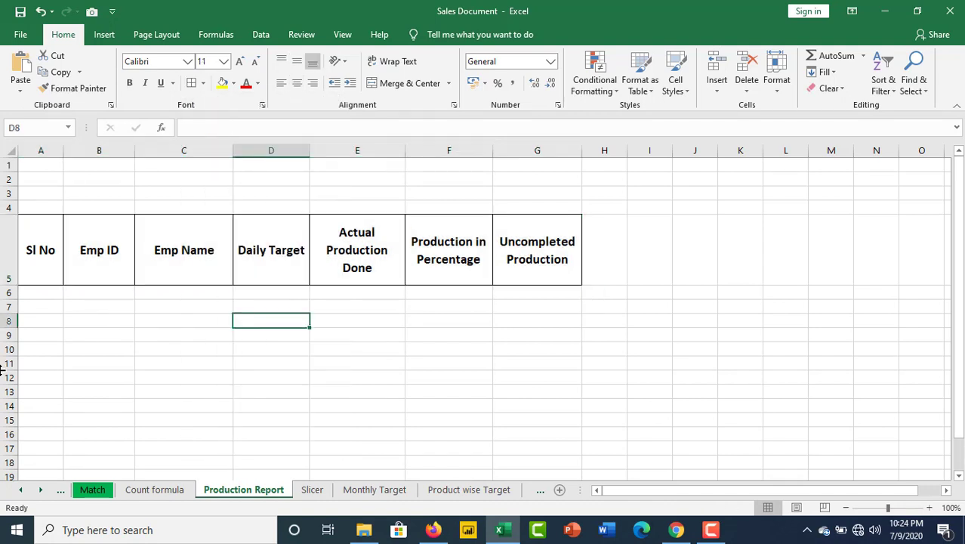
left_click(99, 251)
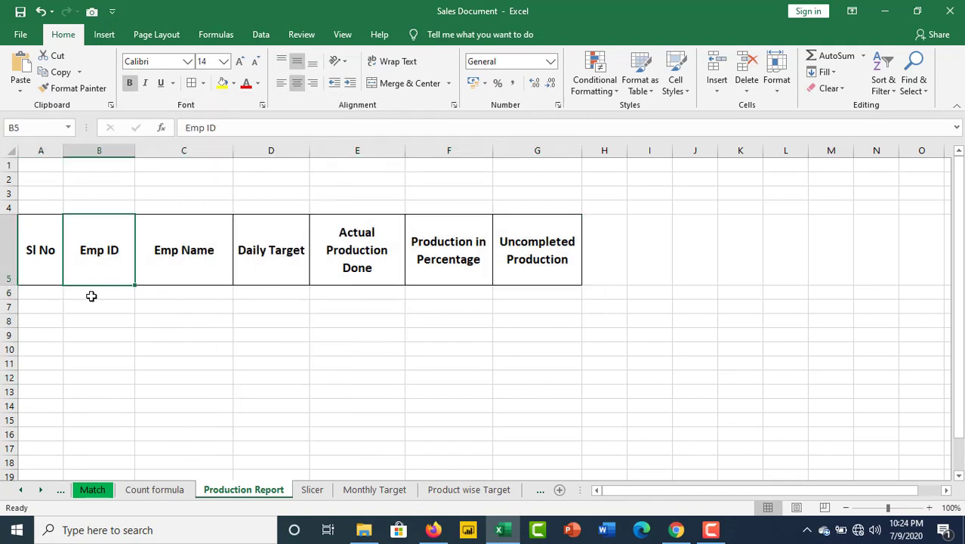
Step: Enter employee IDs 101, 102 and 103 under Emp ID in rows 6 to 8
left_click(99, 293)
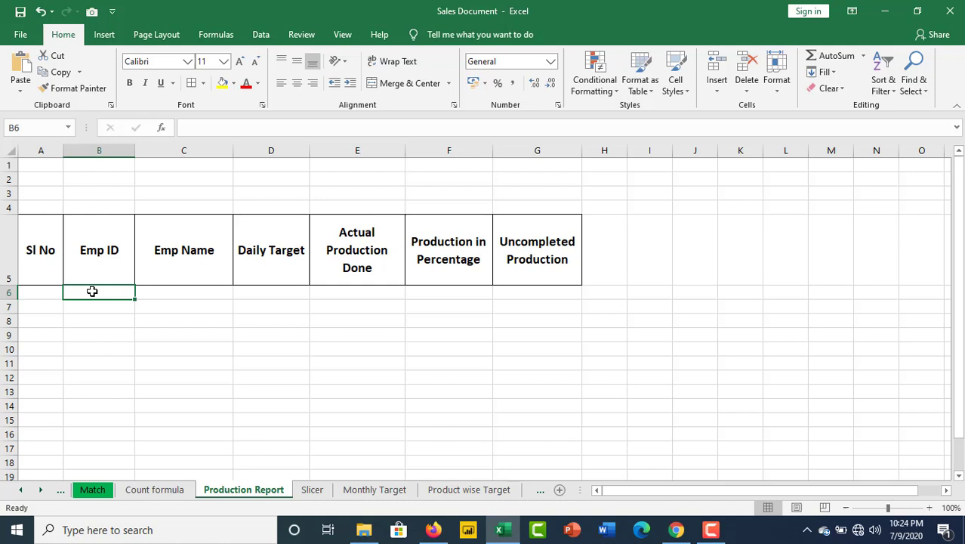
type("101")
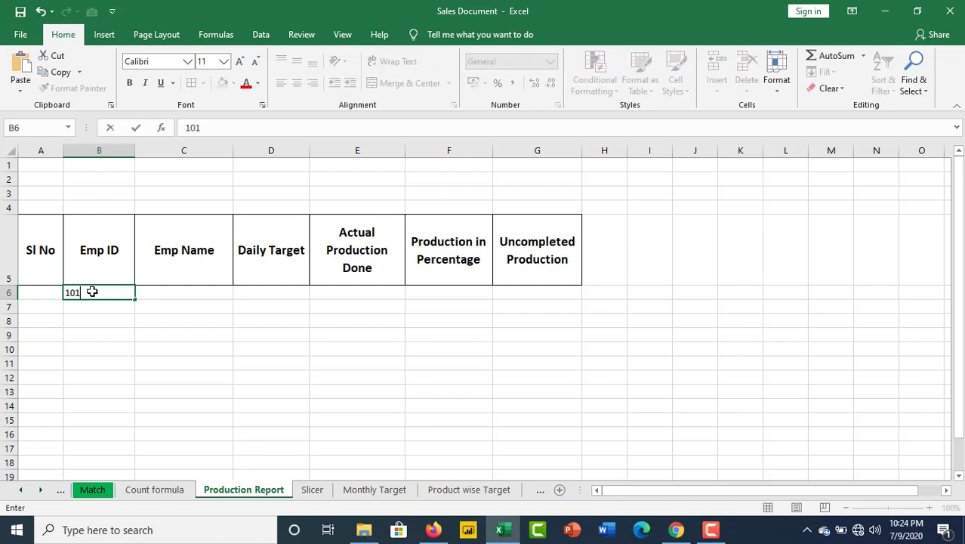
type("102")
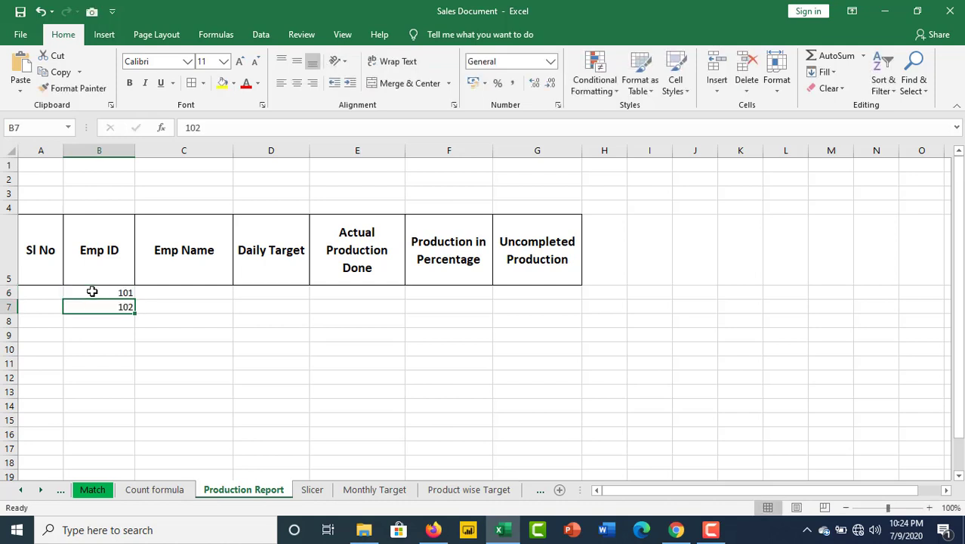
type("103")
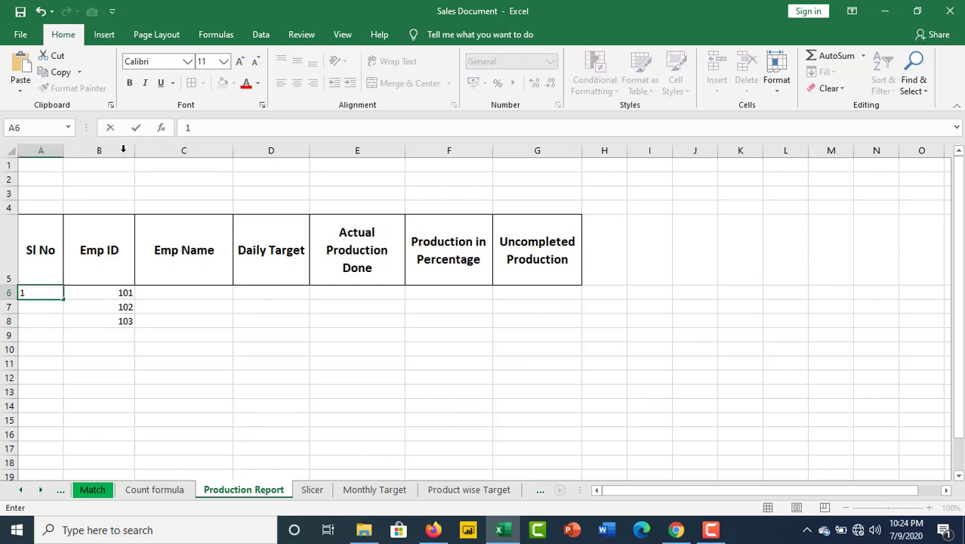
Step: Number the Sl No column 1, 2, 3 using Fill Series from A6 down to A8
key("enter")
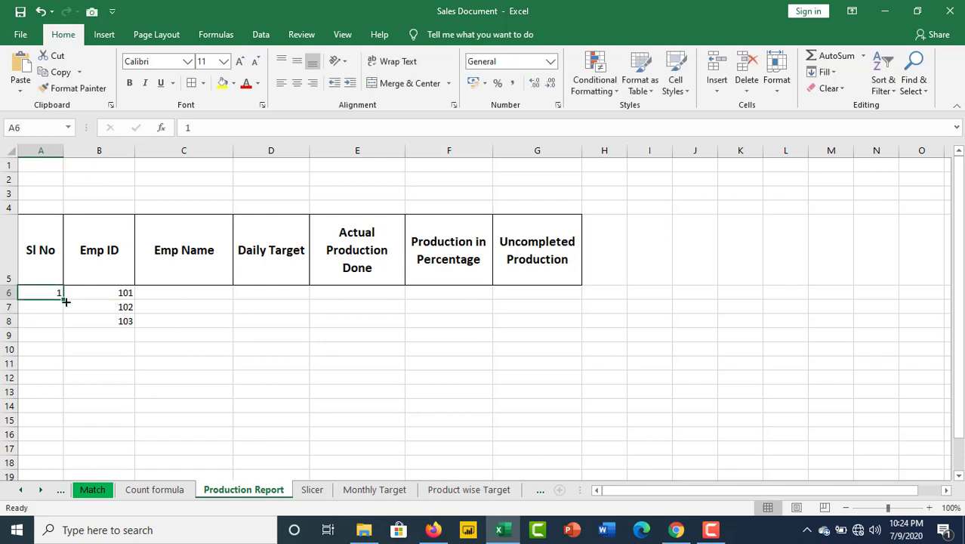
left_click_drag(59, 293, 59, 320)
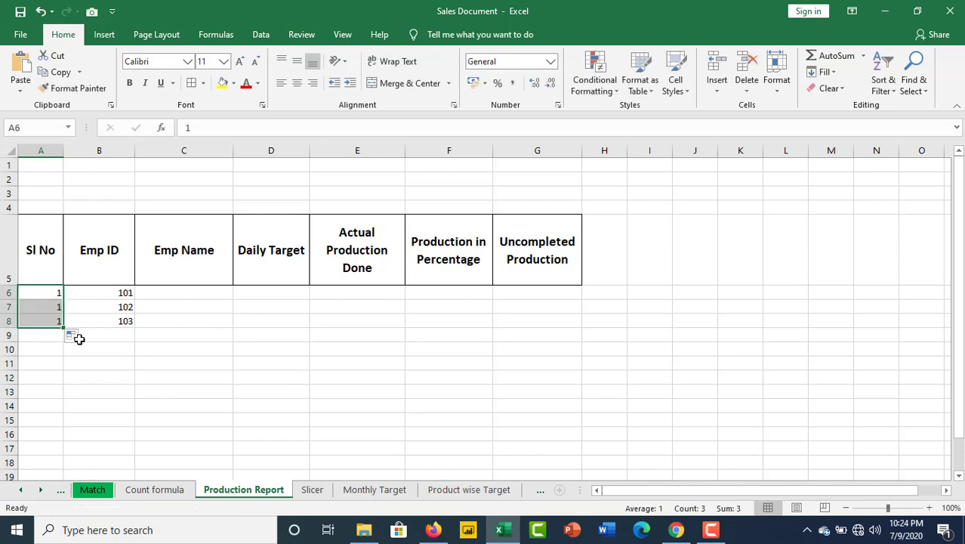
left_click(74, 336)
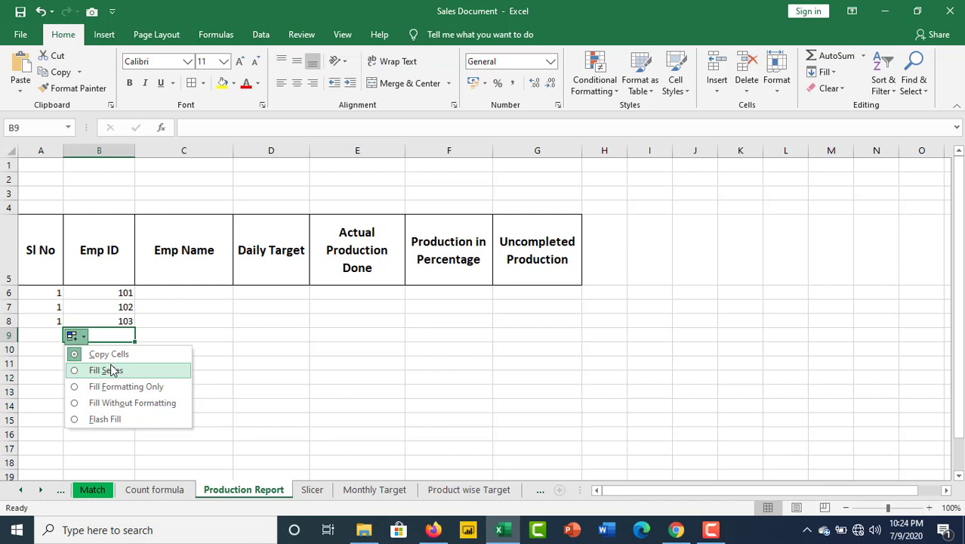
left_click(106, 368)
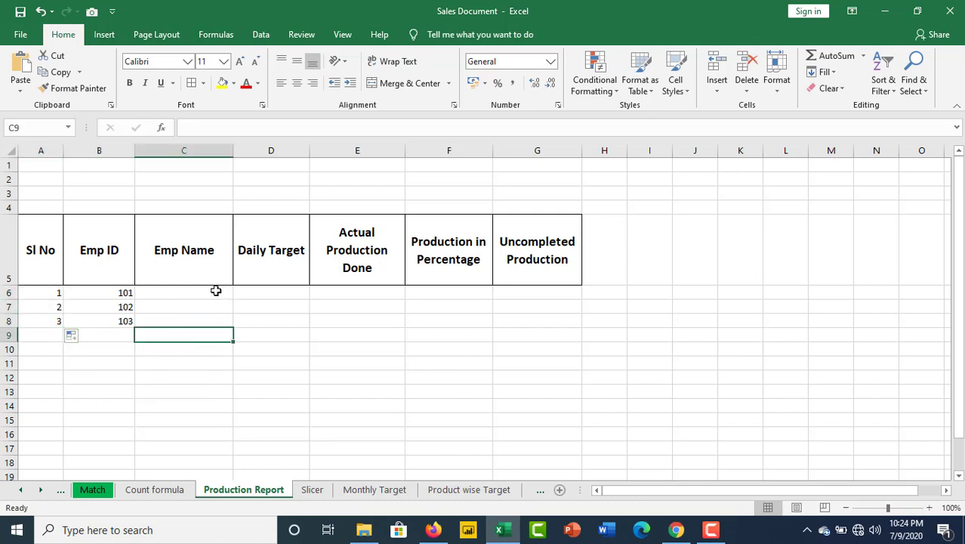
Step: Enter employee names Mr. Rahim, Mr. Karim and Mr. Rahman under Emp Name
left_click(184, 293)
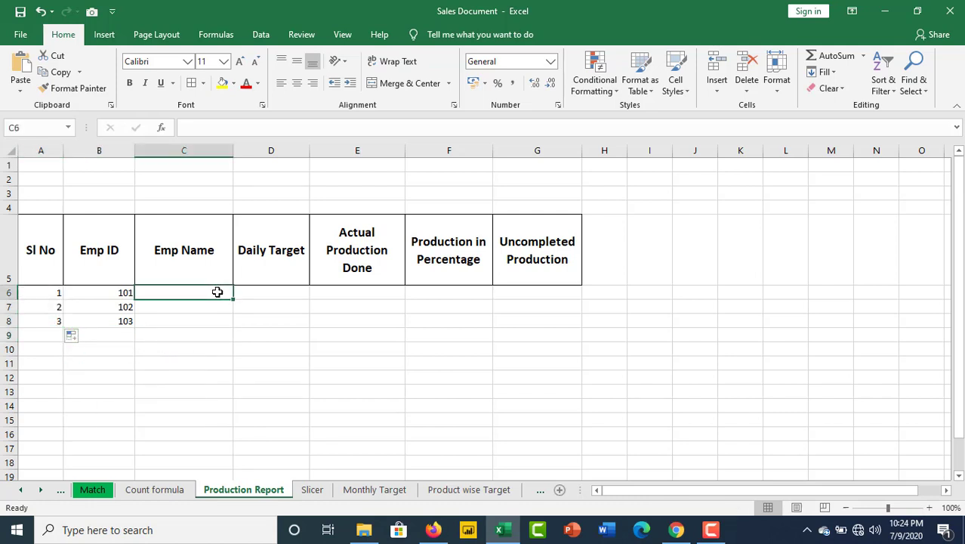
type("Mr. Ra")
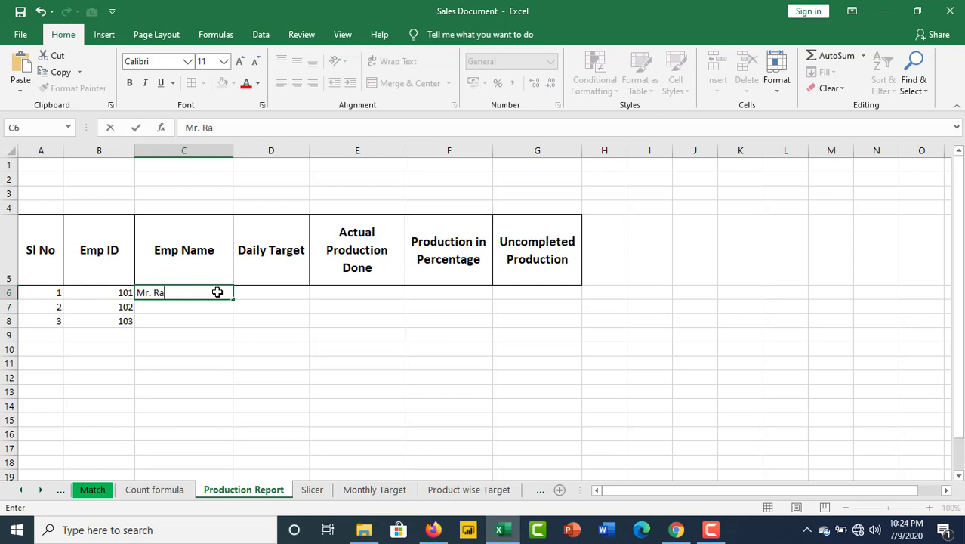
type("him")
left_click(185, 307)
type("Mr. kA")
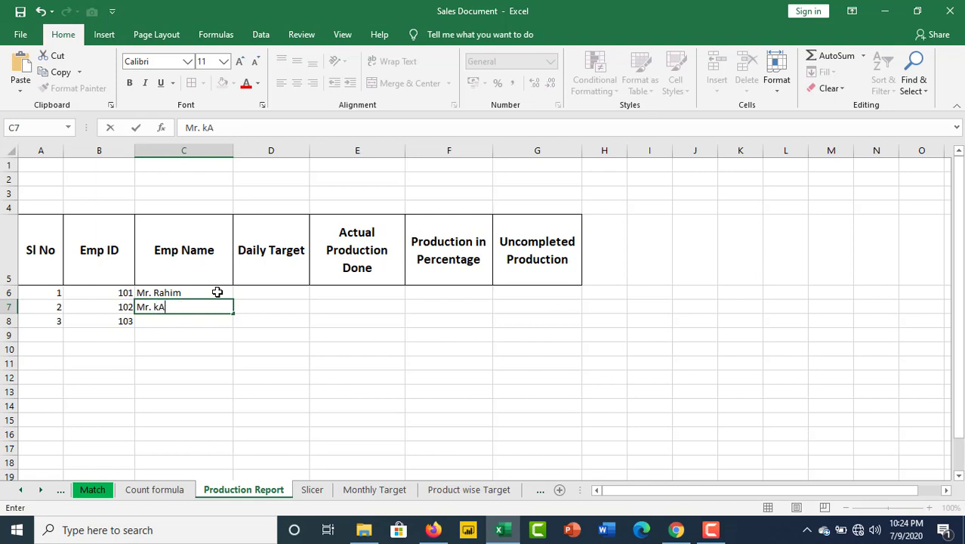
key("Backspace")
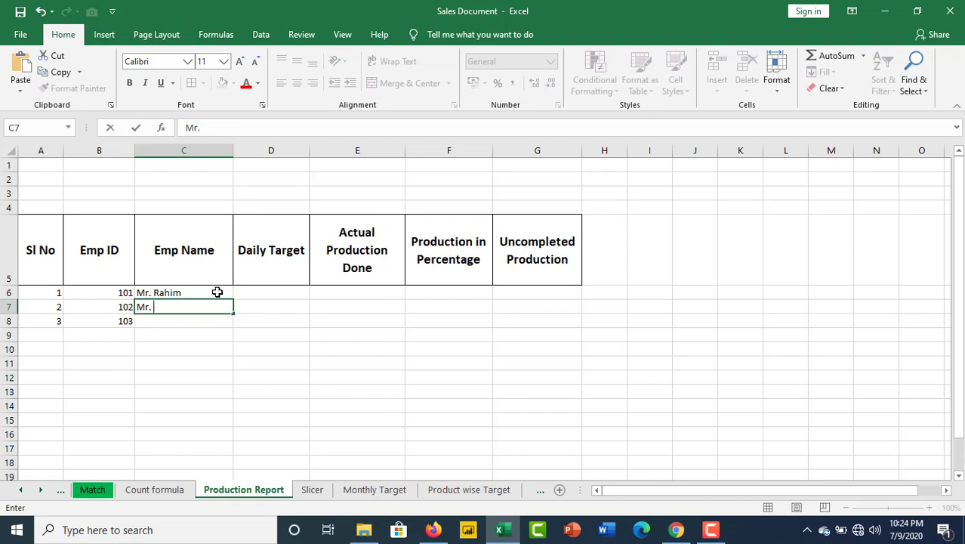
type("Karim")
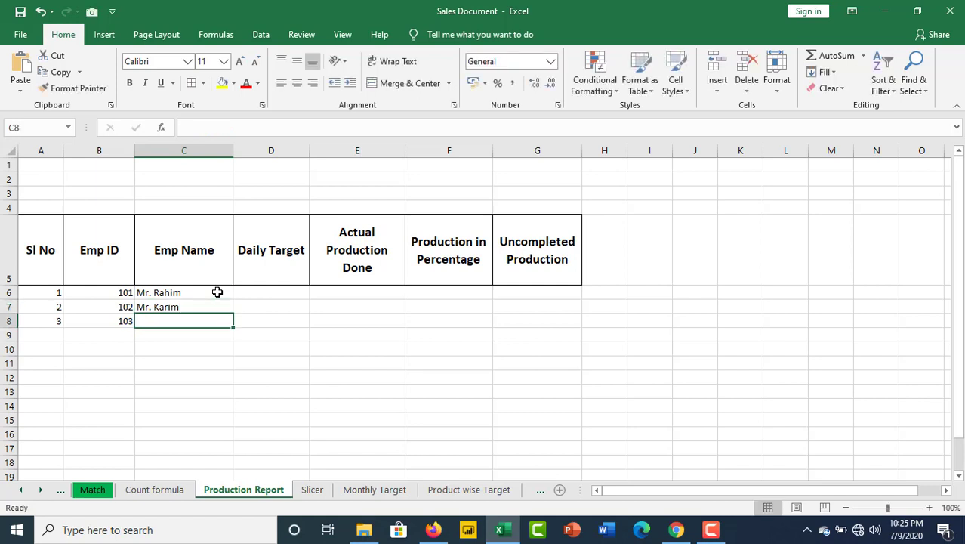
type("Mr.")
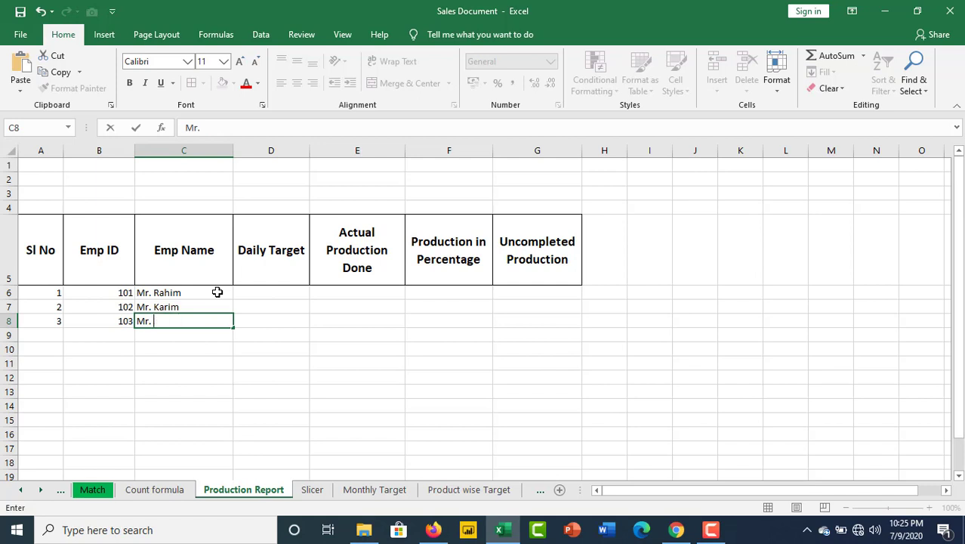
type("rahim")
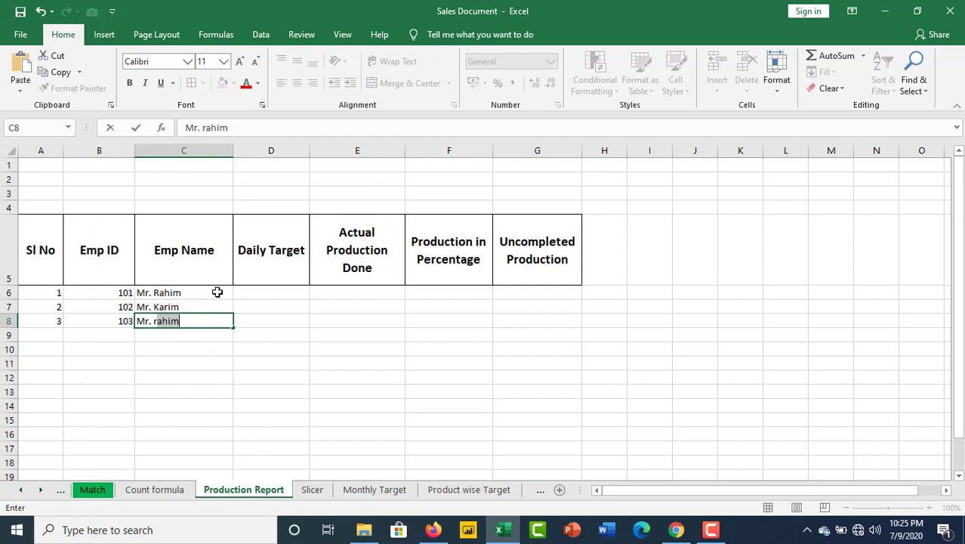
key("Backspace")
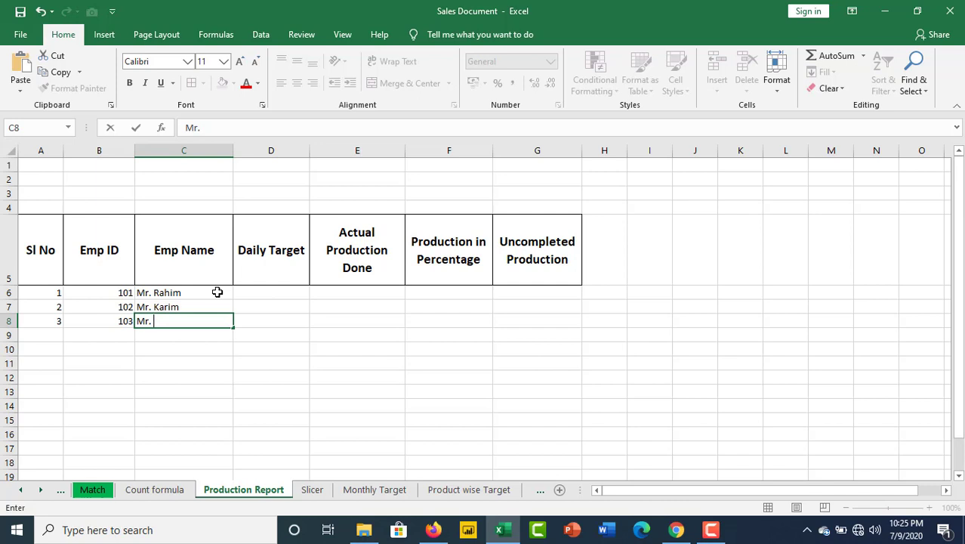
type("rahim")
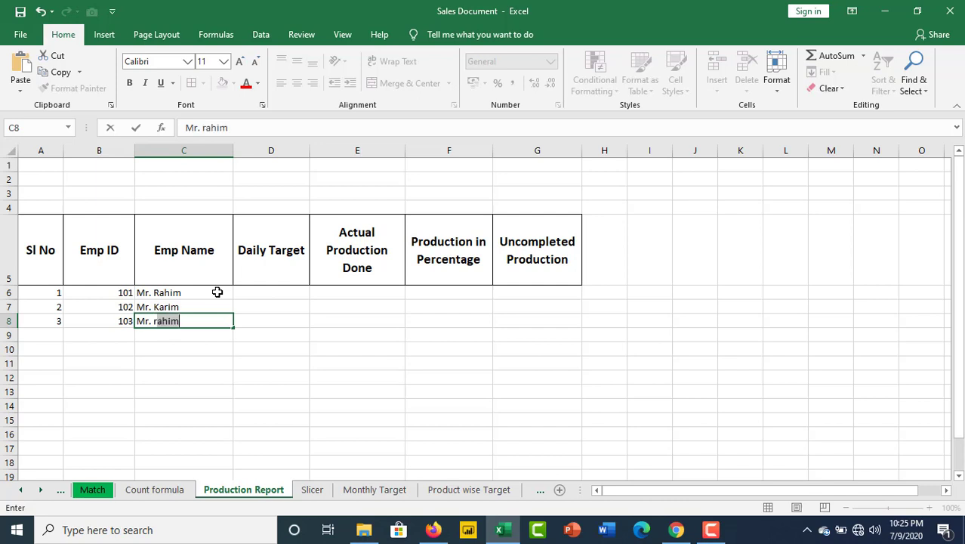
key("BackSpace")
type("Rahma")
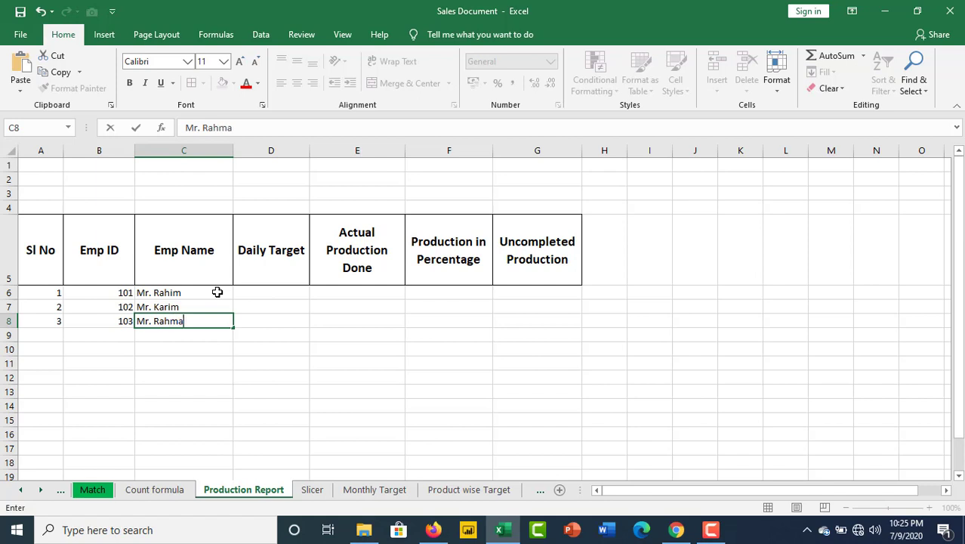
type("n")
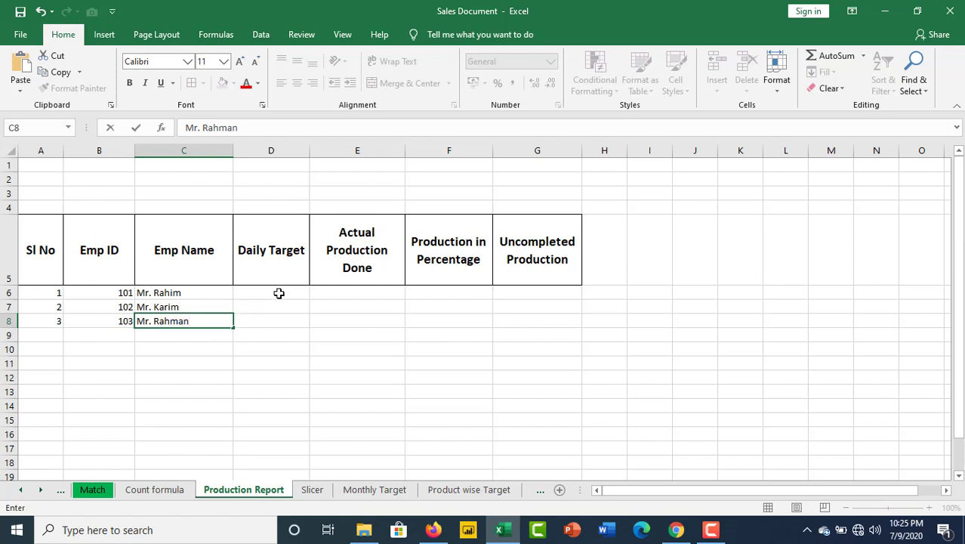
Step: Set the Daily Target to 1000 for all three employees in D6:D8
left_click(270, 293)
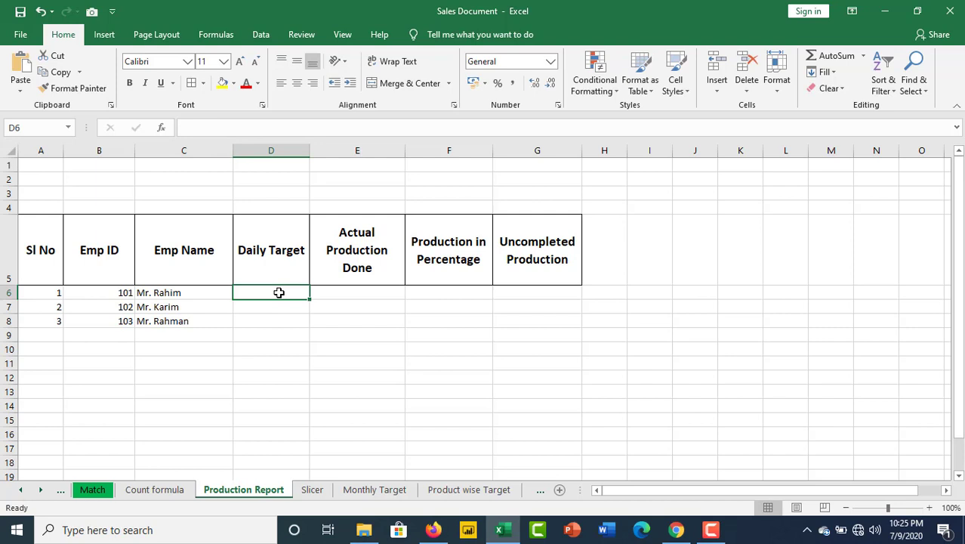
type("1000")
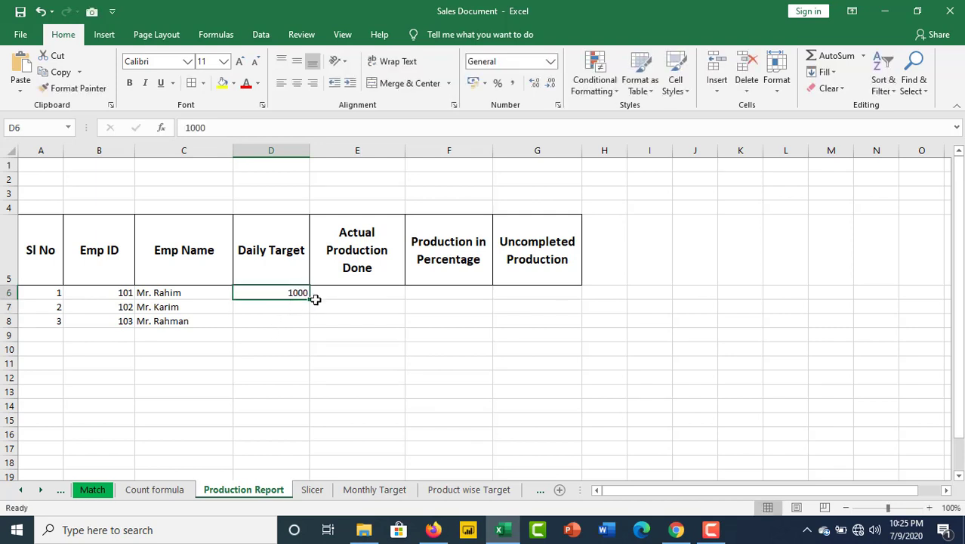
left_click_drag(308, 299, 308, 325)
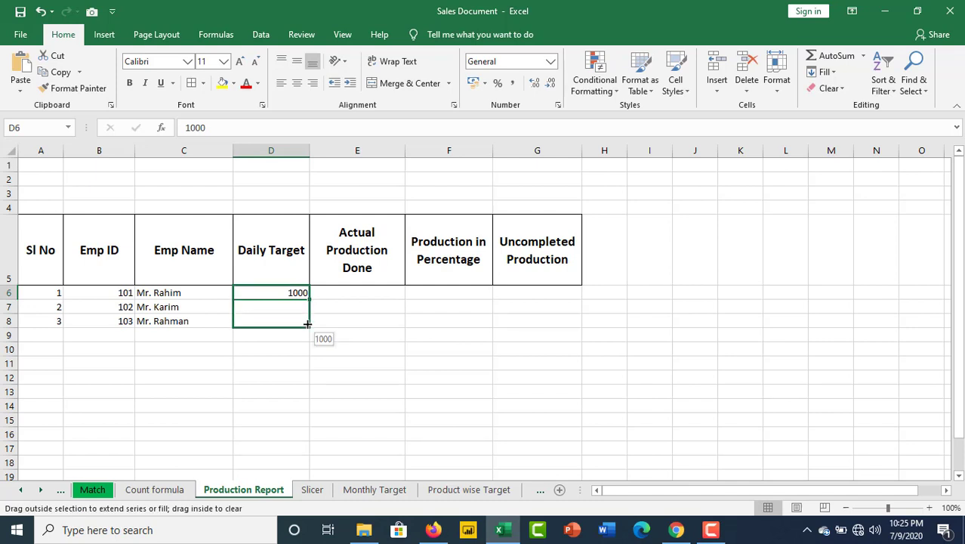
left_click_drag(309, 299, 308, 320)
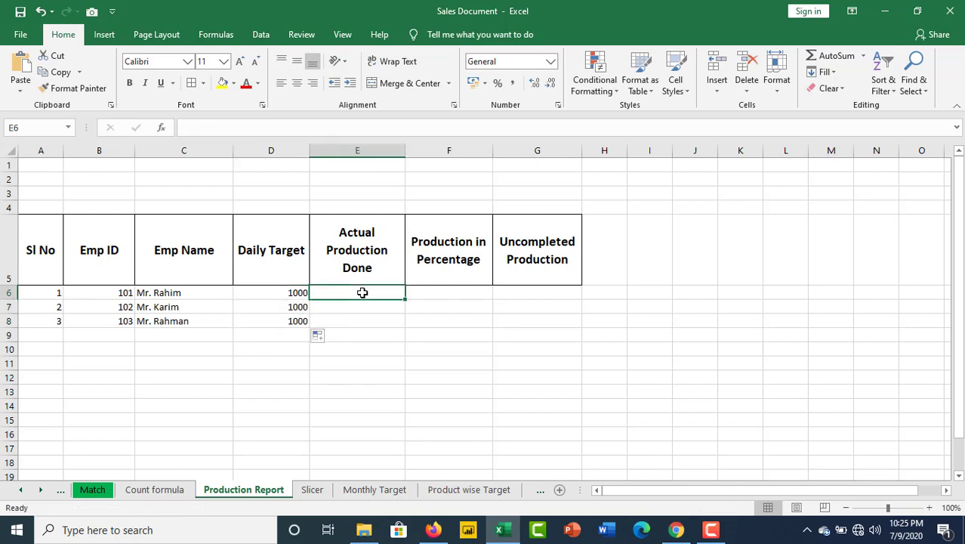
Step: Enter Actual Production Done values 950, 850 and 955 in E6:E8
type("950")
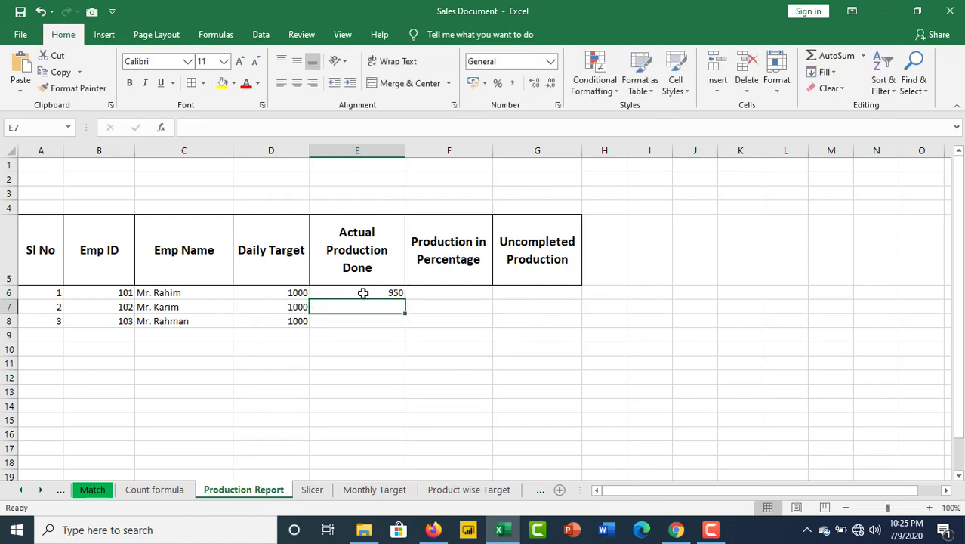
type("850")
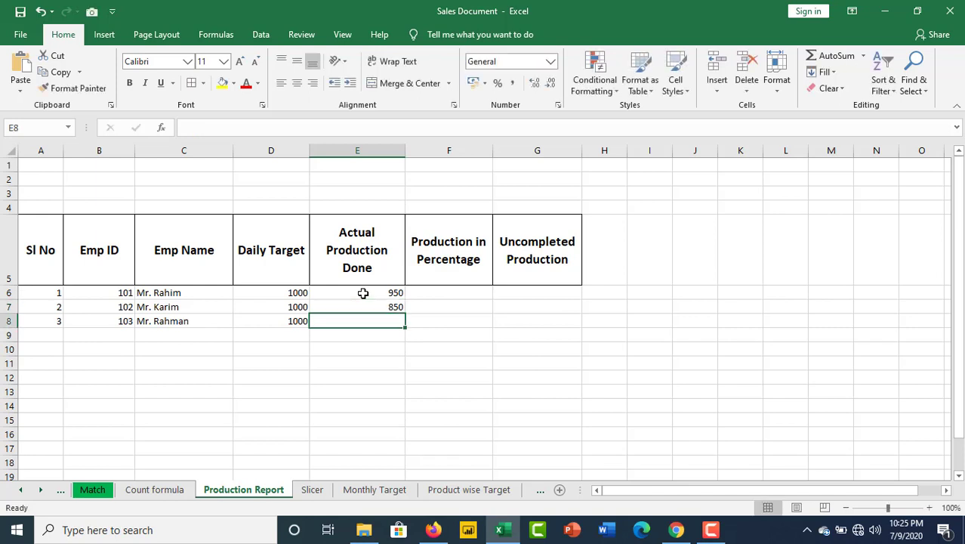
mouse_move(368, 293)
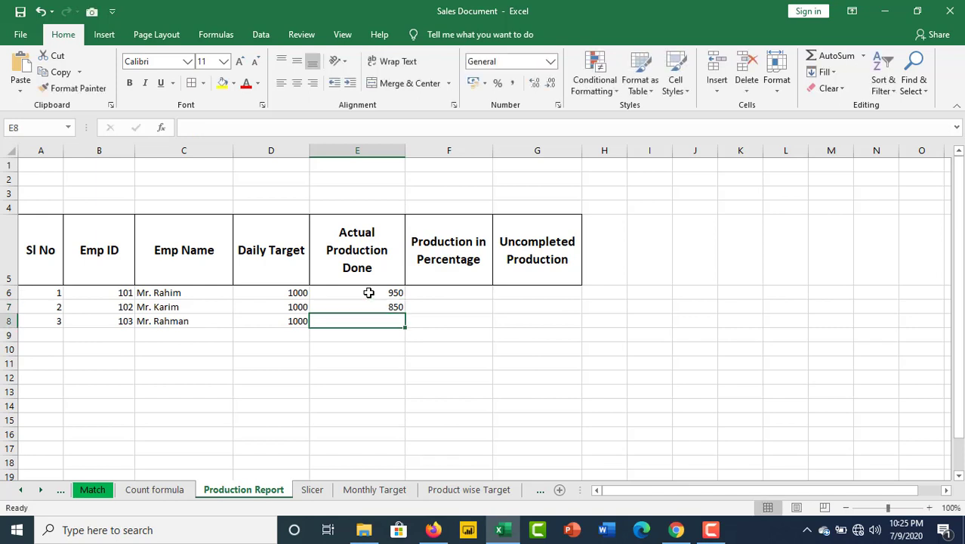
type("955")
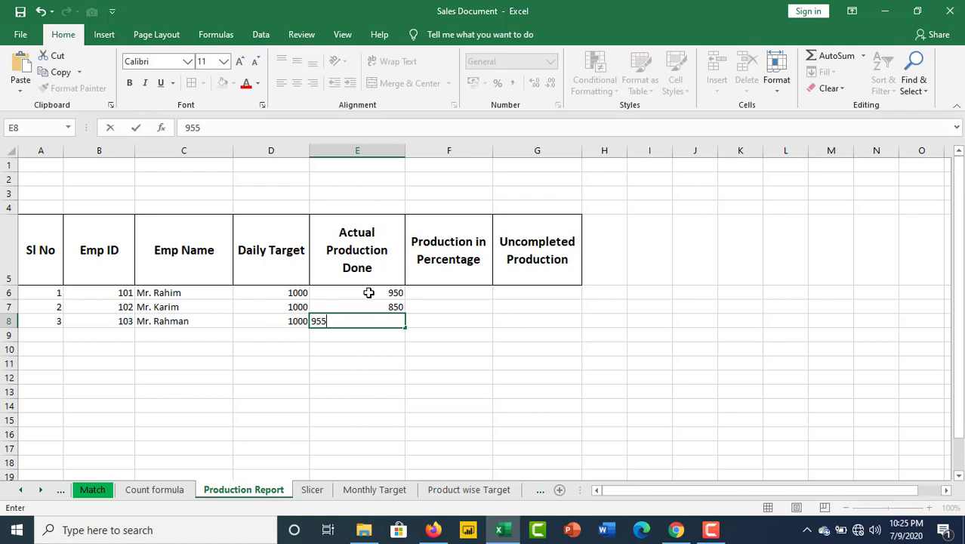
mouse_move(468, 318)
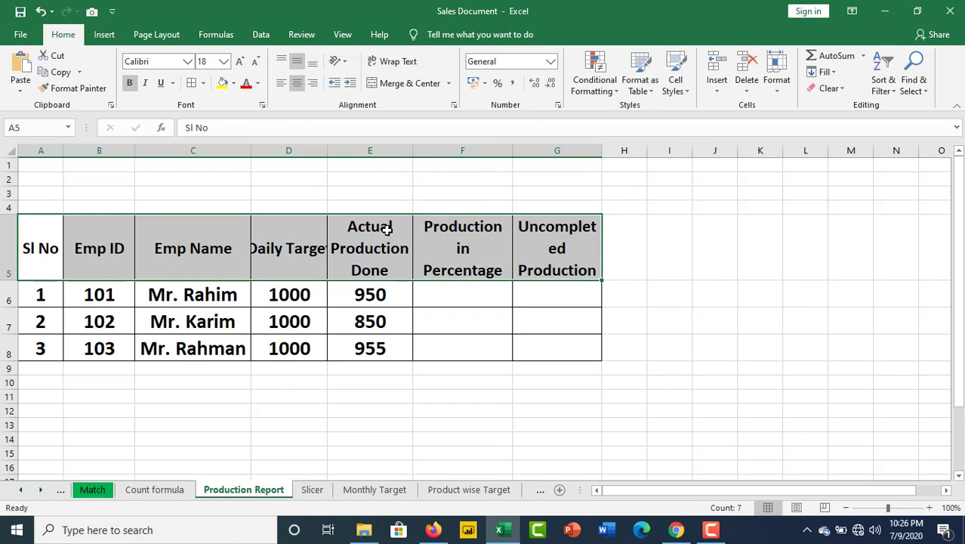
Step: AutoFit the Daily Target column so its full heading shows
left_click(370, 293)
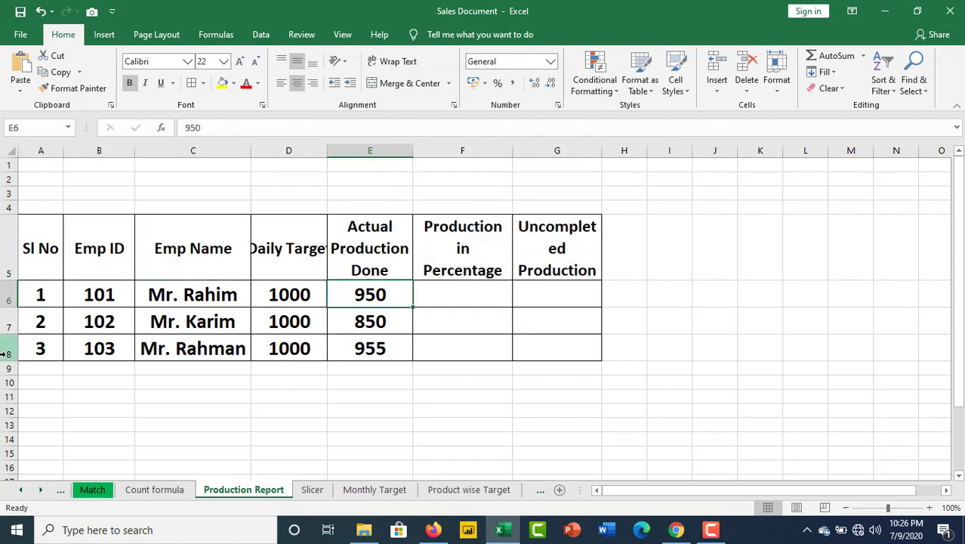
left_click(288, 164)
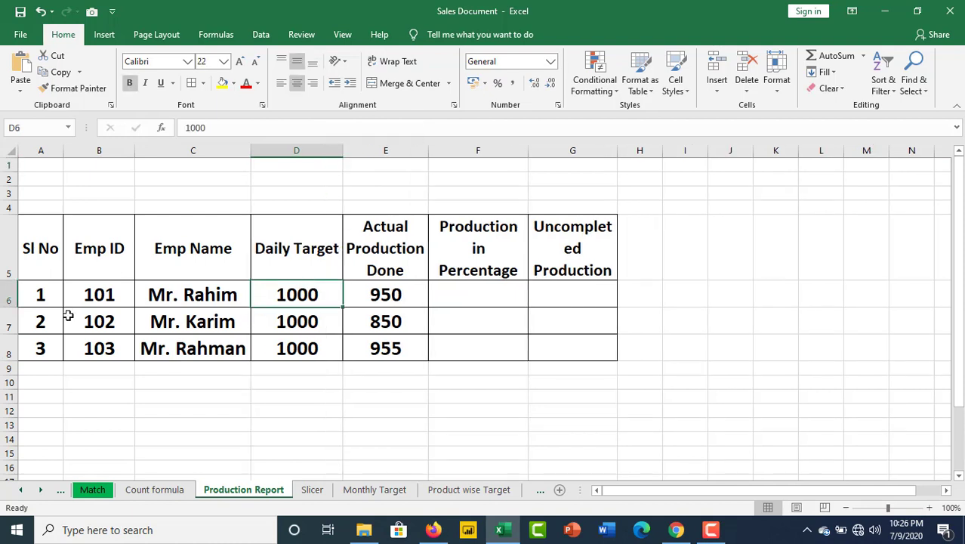
left_click(385, 293)
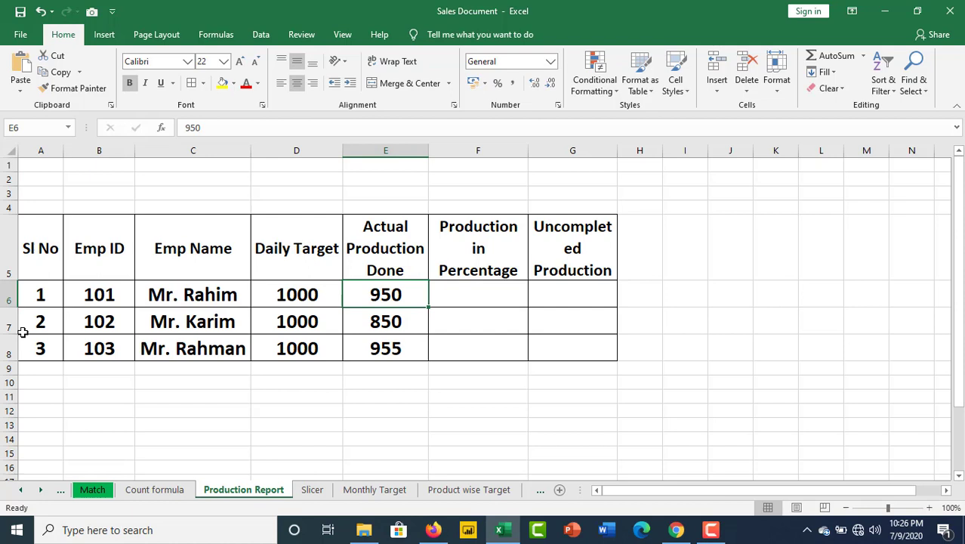
mouse_move(308, 368)
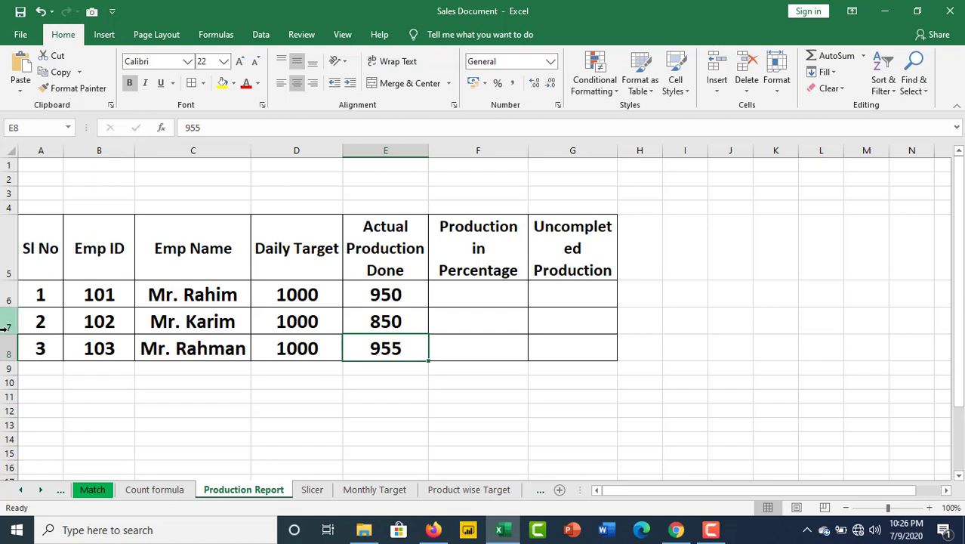
left_click(477, 293)
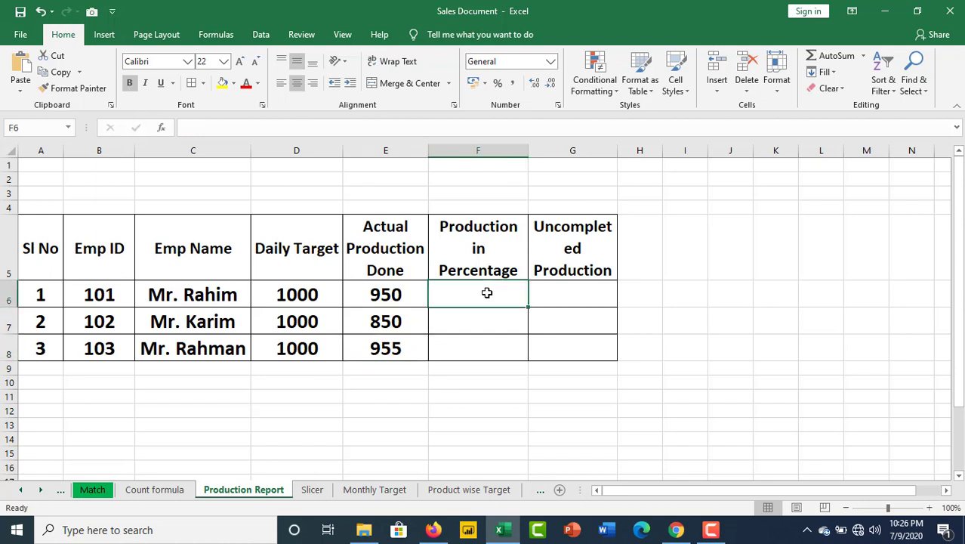
Step: Compute Production in Percentage as E6/D6 and fill it down to F8 (0.95, 0.85, 0.955)
type("=")
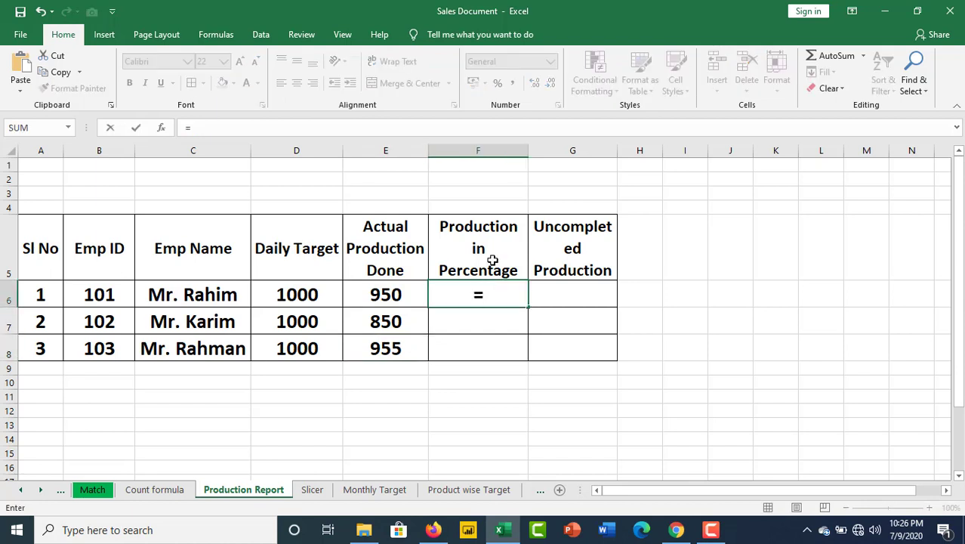
left_click(385, 293)
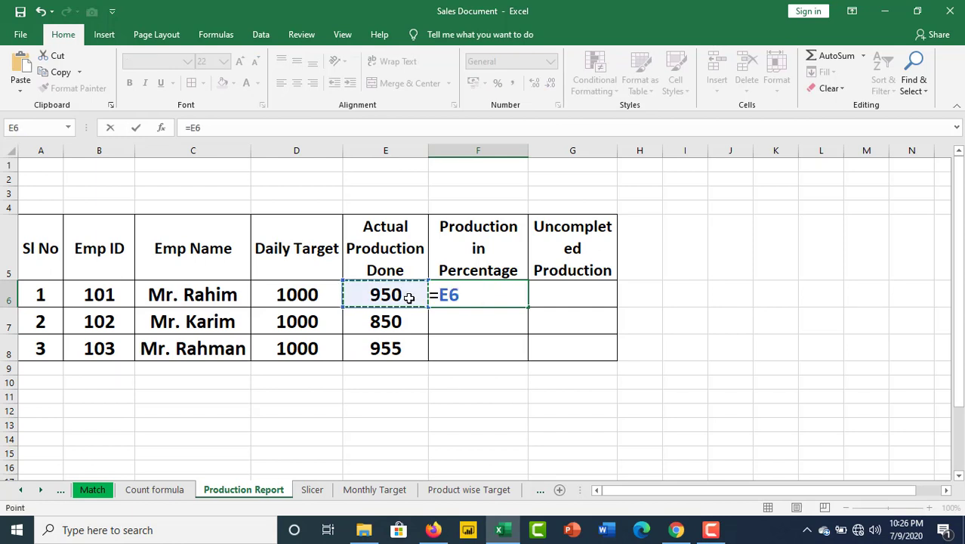
left_click(296, 293)
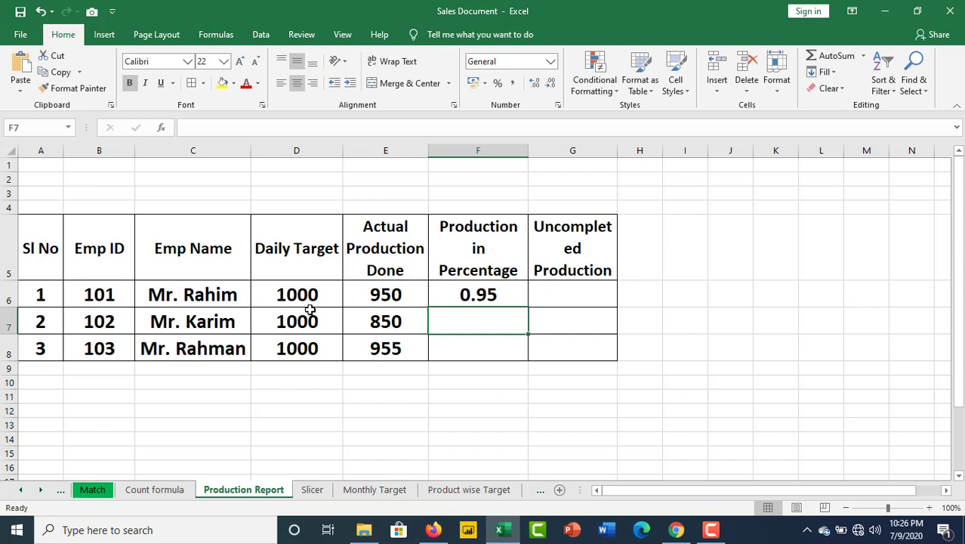
left_click(477, 293)
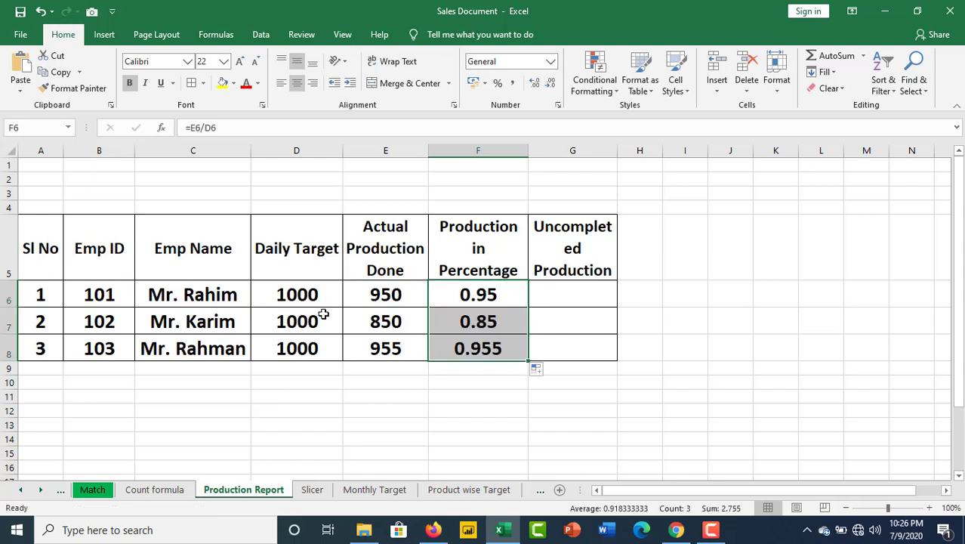
left_click(551, 60)
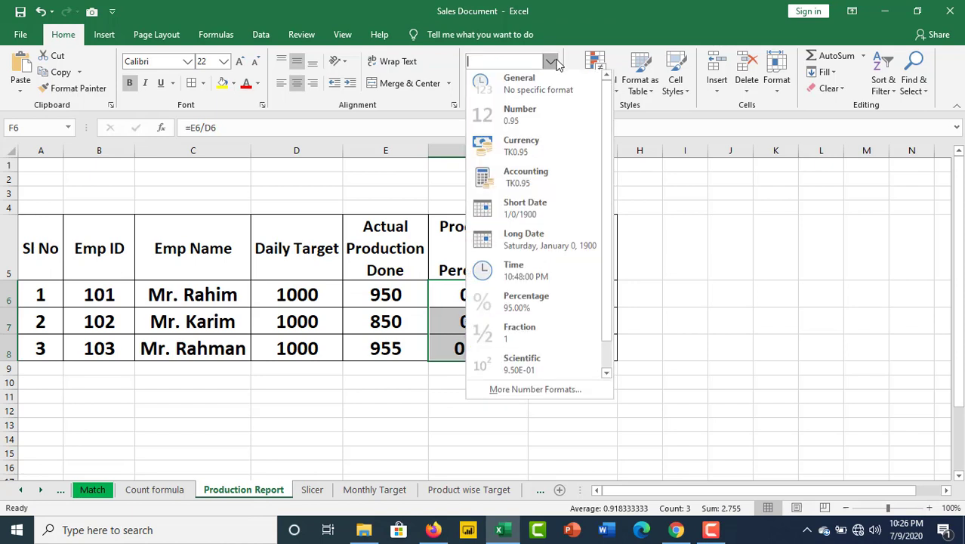
mouse_move(532, 242)
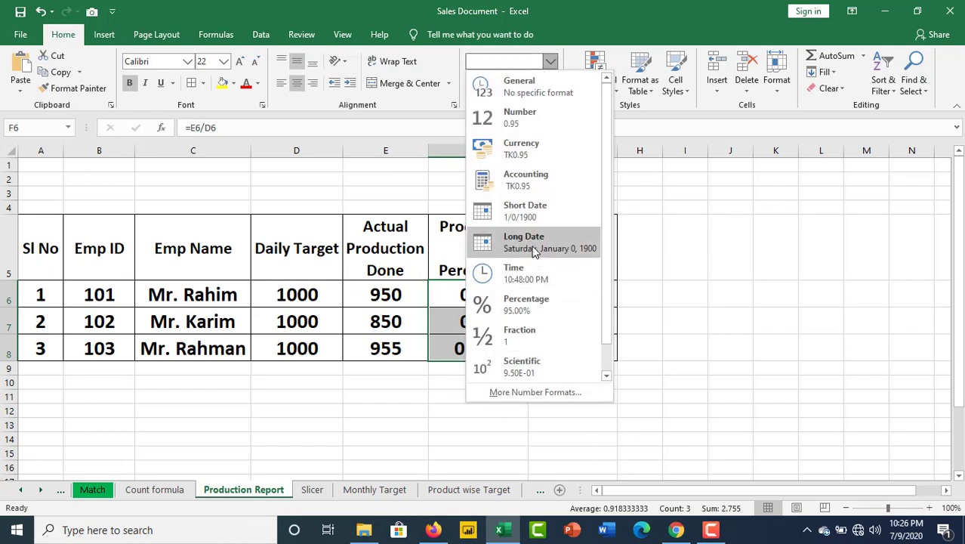
Step: Show Production in Percentage as whole percentages: 95%, 85% and 96%
left_click(526, 304)
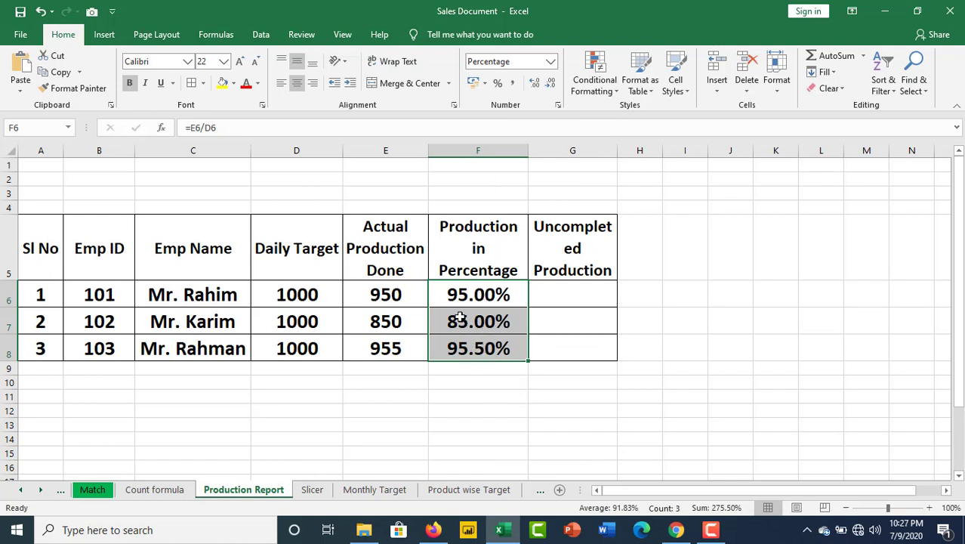
left_click(551, 81)
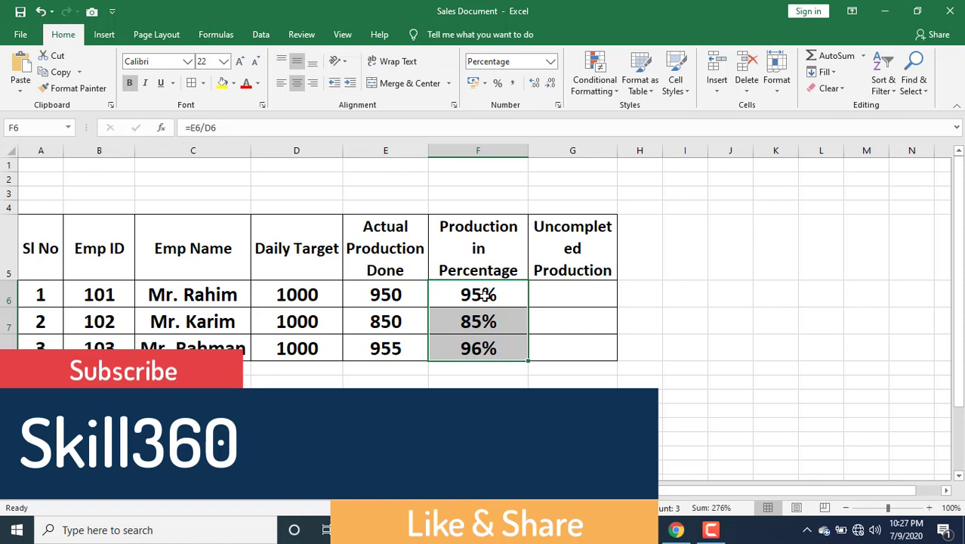
mouse_move(496, 320)
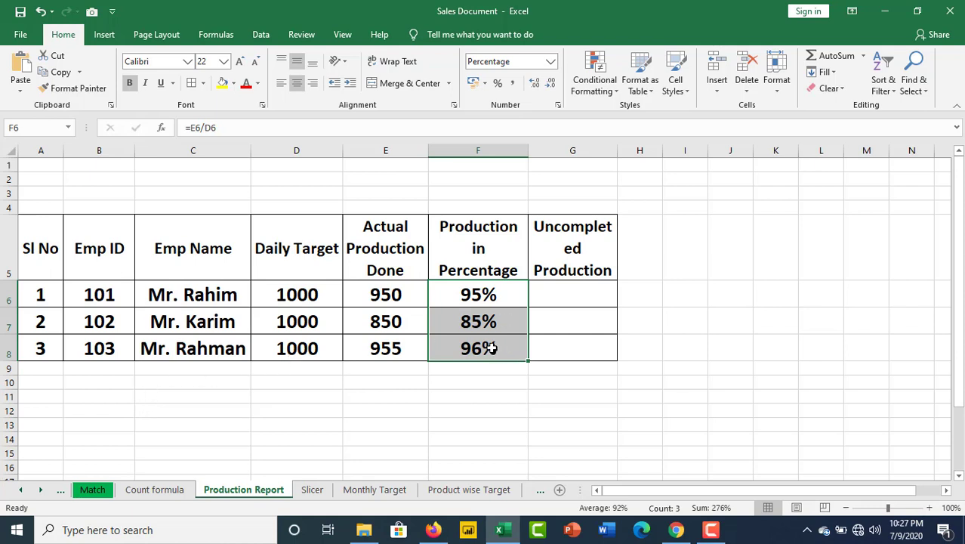
mouse_move(577, 291)
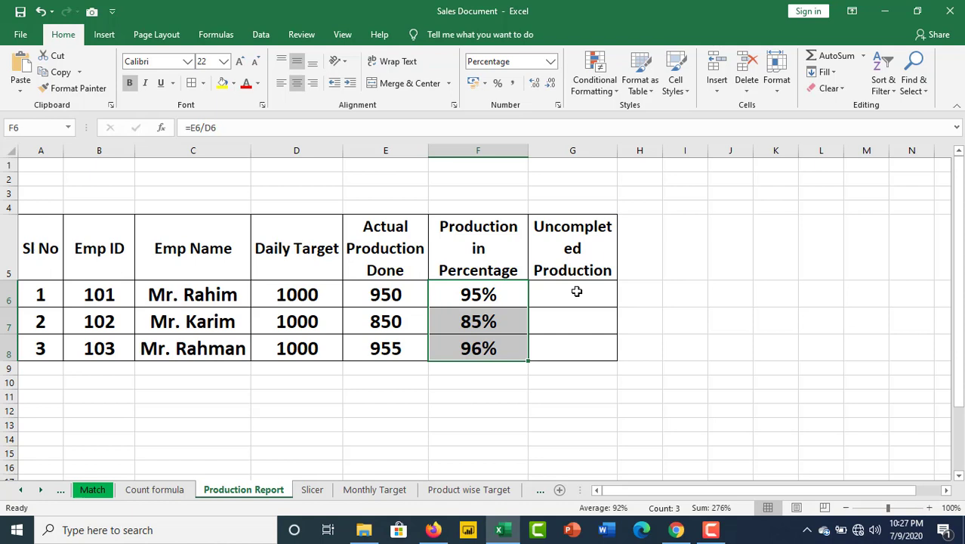
Step: Compute Mr. Rahim's Uncompleted Production as =100%-F6, giving 5.00%
left_click(572, 293)
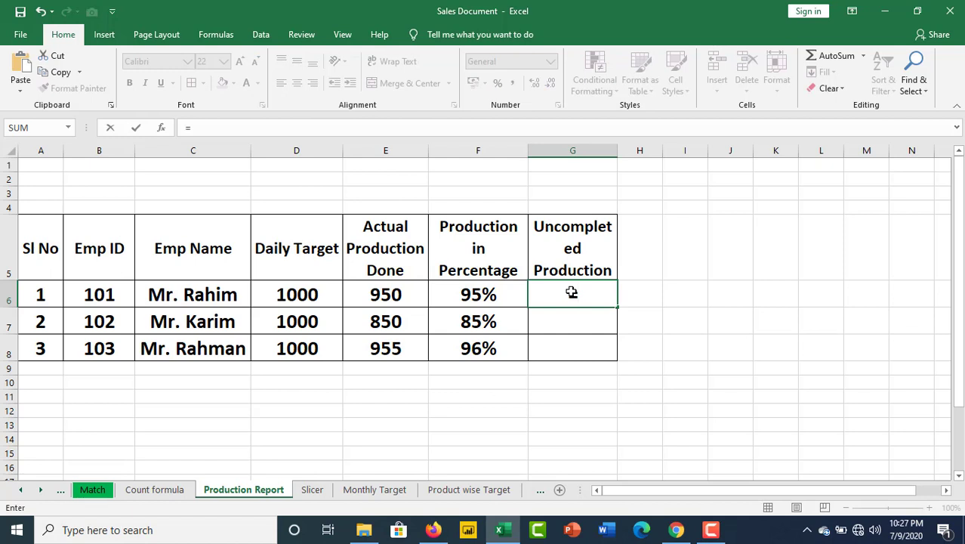
type("=100")
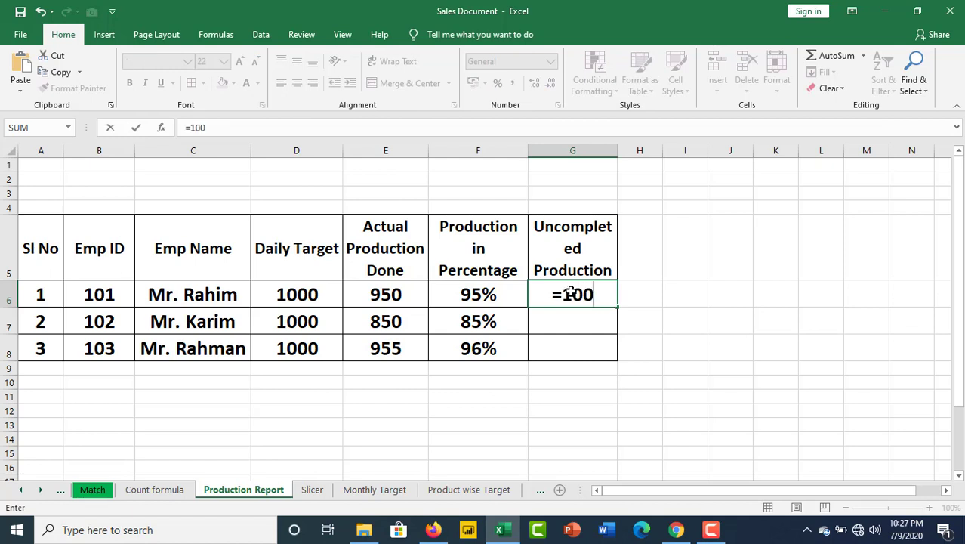
type("%")
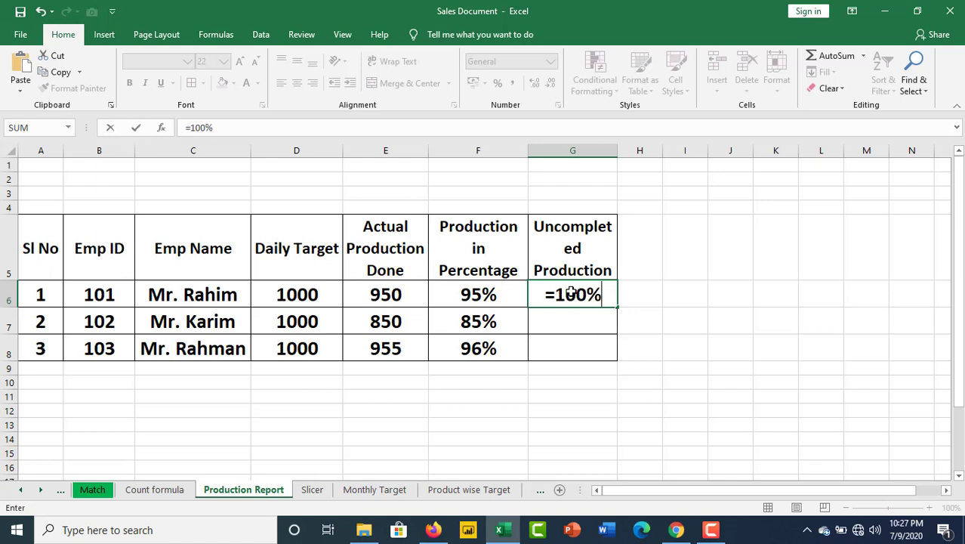
type("-")
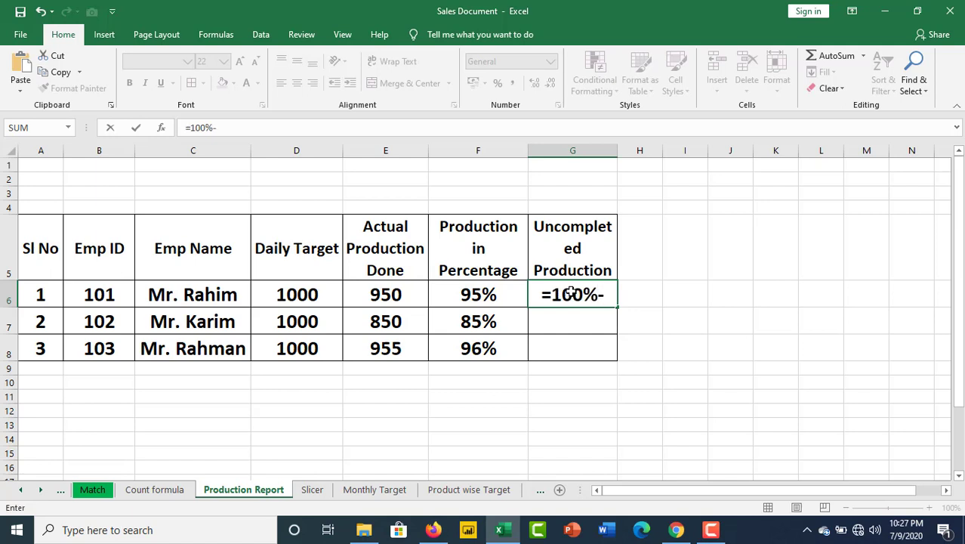
key("BackSpace")
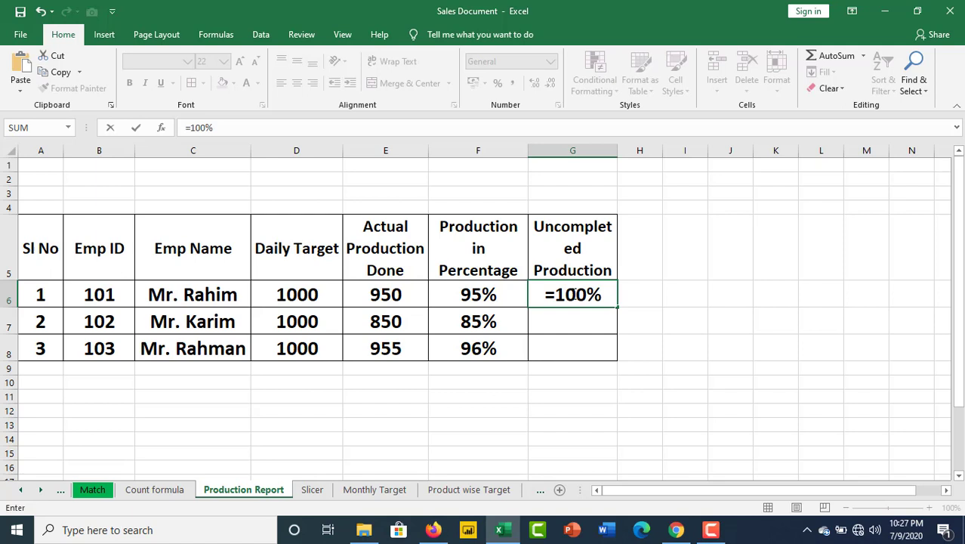
type("-")
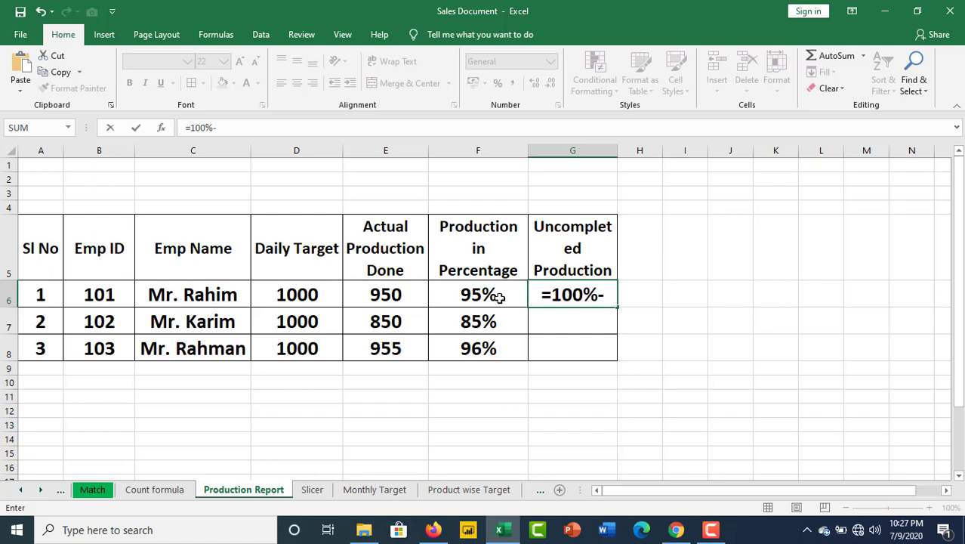
left_click(477, 293)
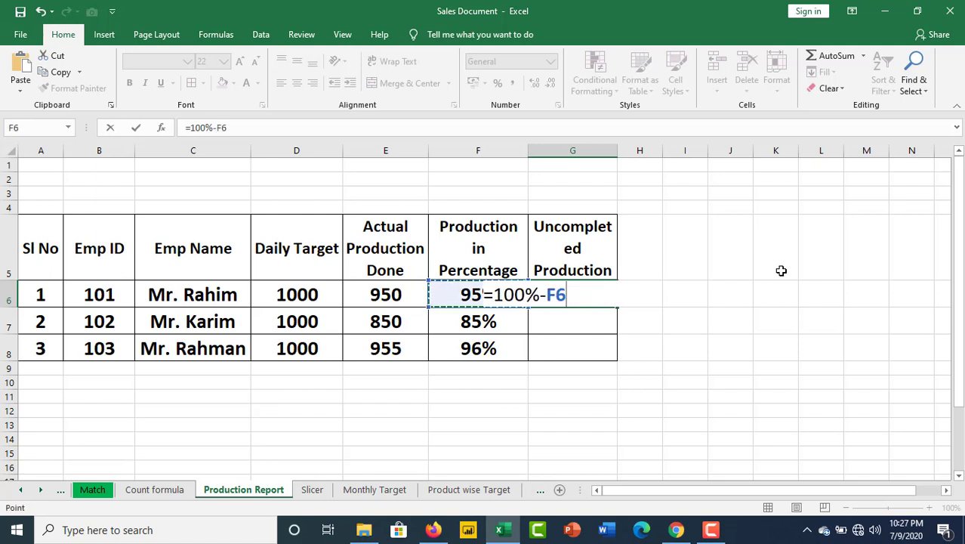
key("enter")
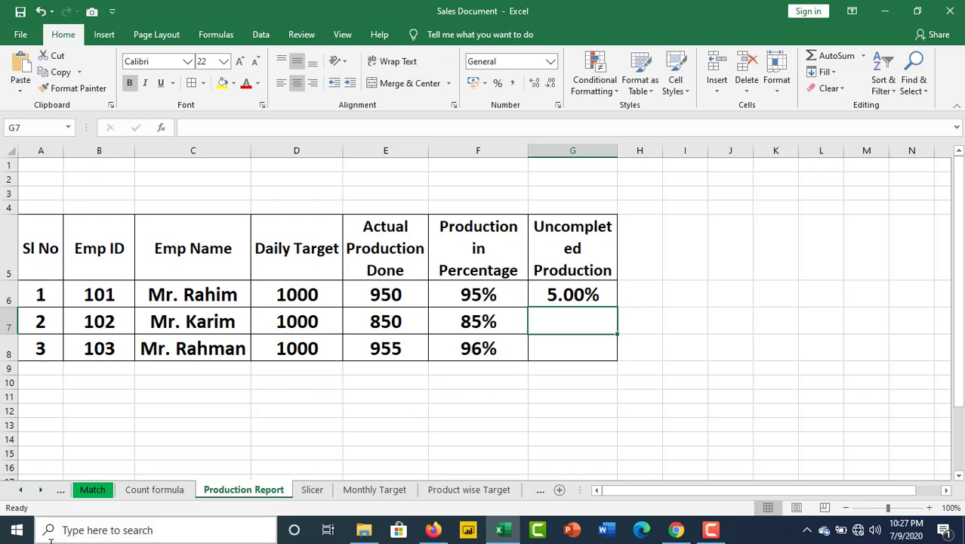
left_click(572, 295)
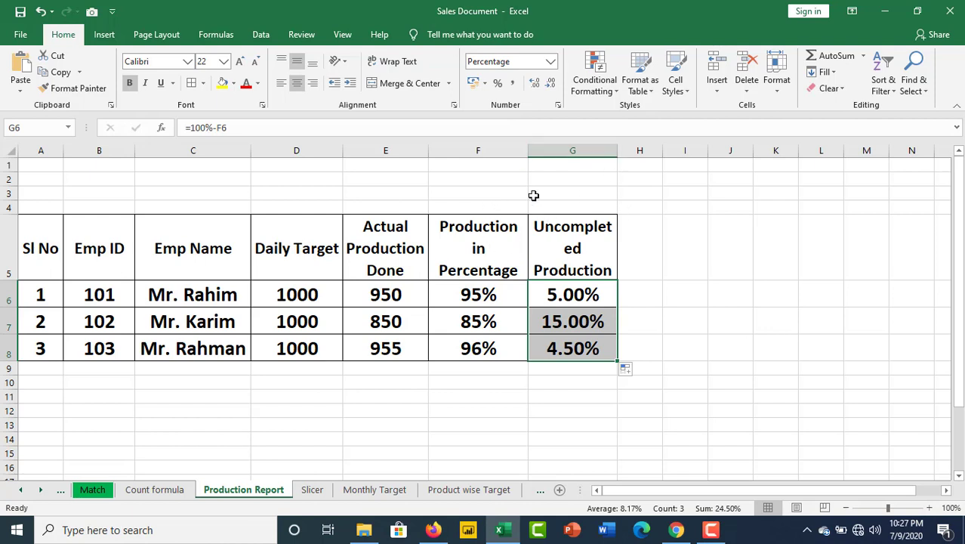
Step: Adjust Uncompleted Production decimals back to two places: 5.00%, 15.00%, 4.50%
left_click(535, 83)
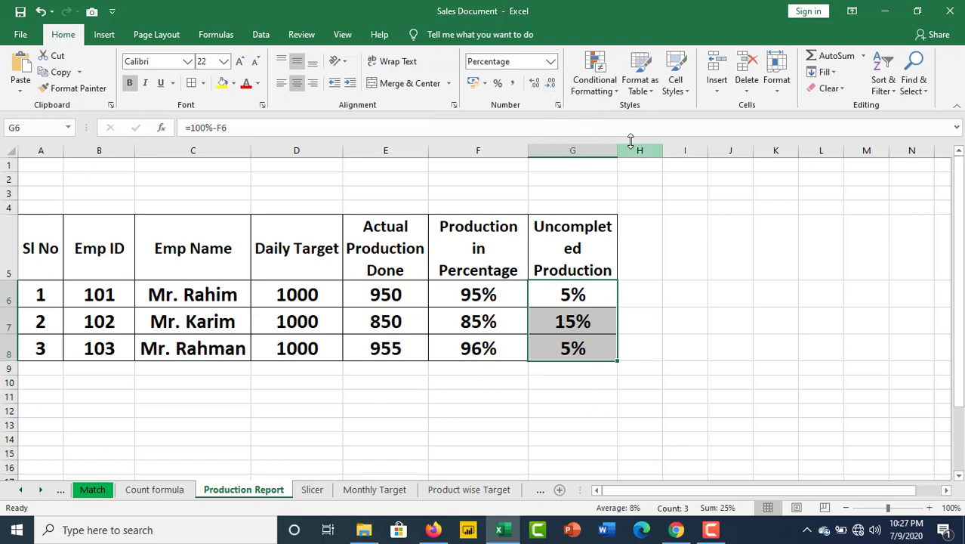
left_click(535, 83)
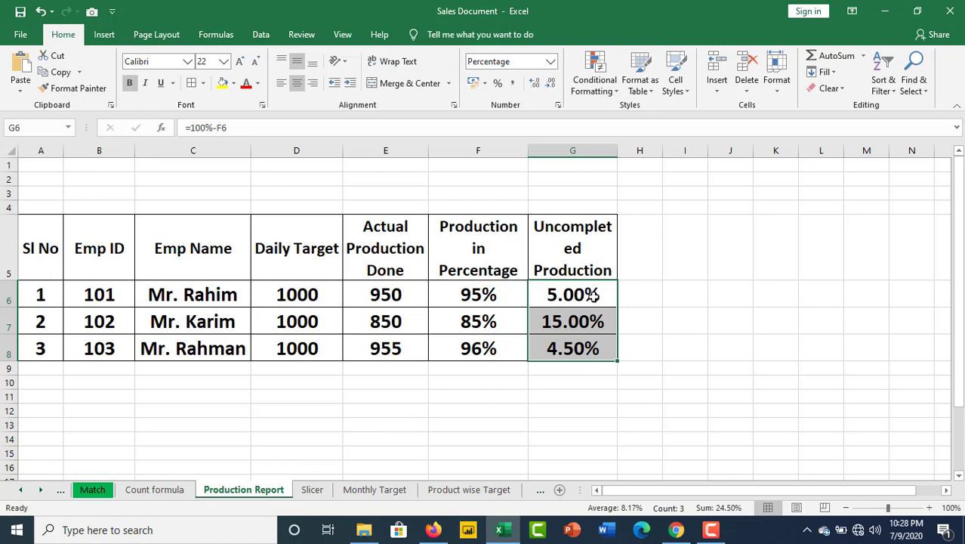
mouse_move(716, 282)
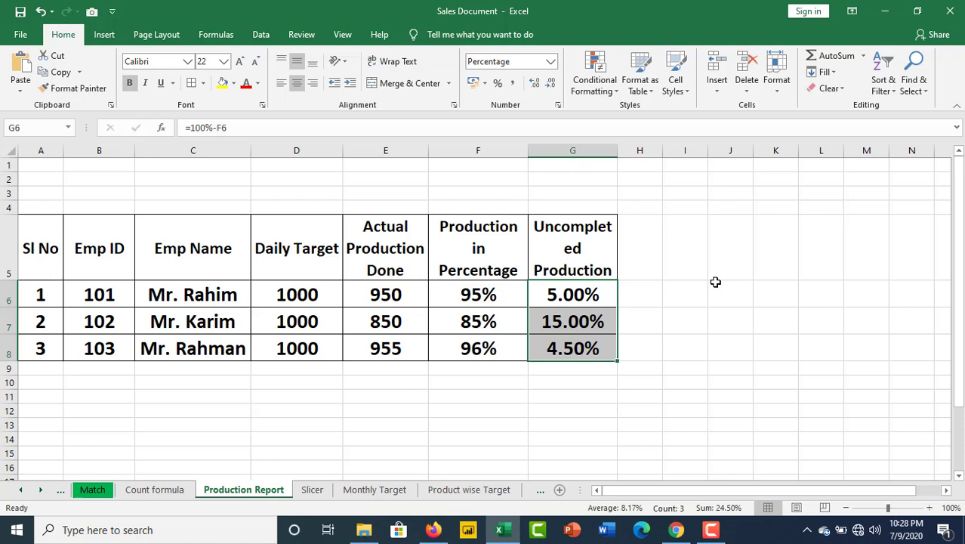
mouse_move(581, 320)
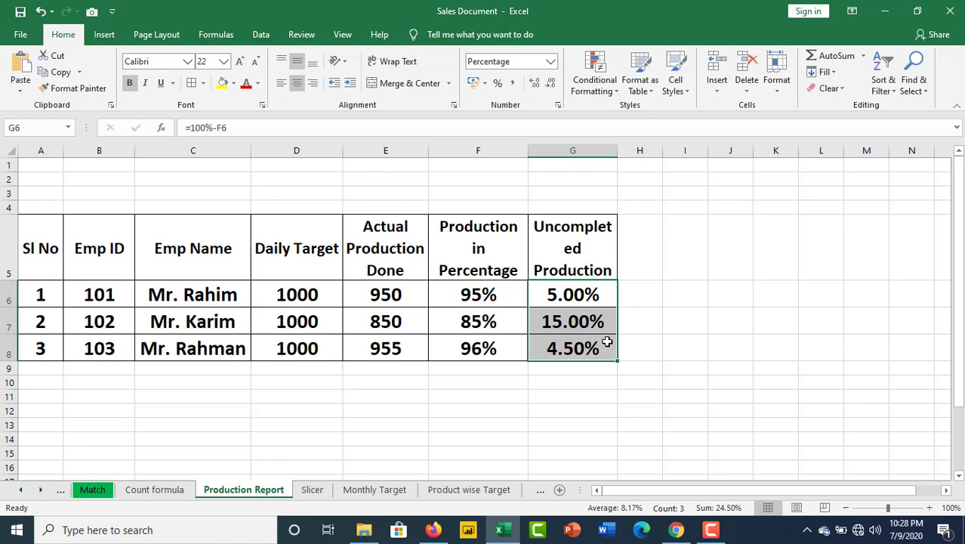
mouse_move(610, 323)
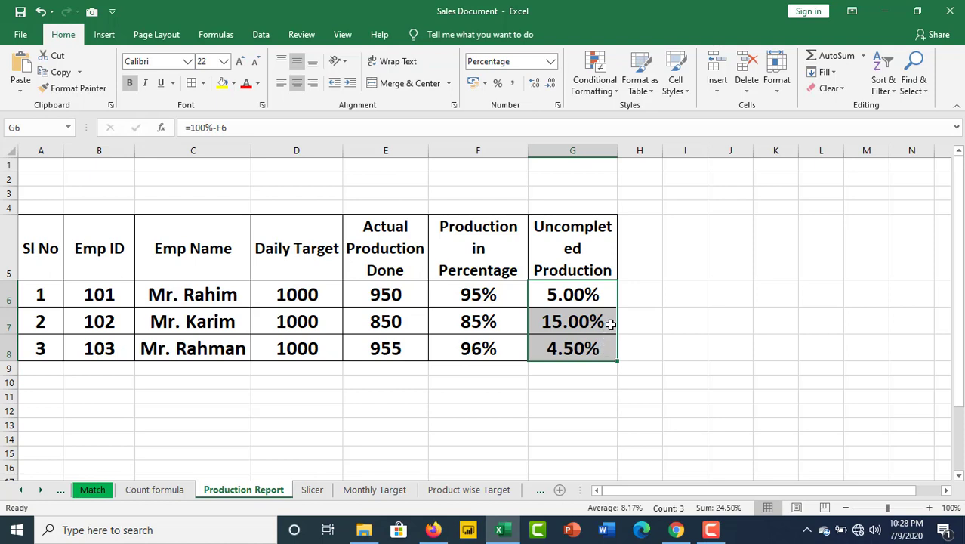
mouse_move(636, 180)
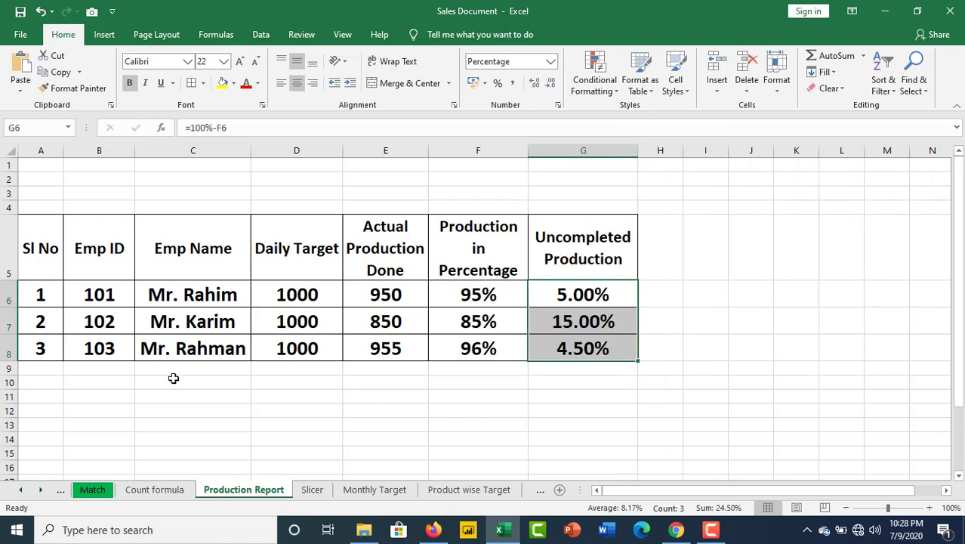
mouse_move(694, 235)
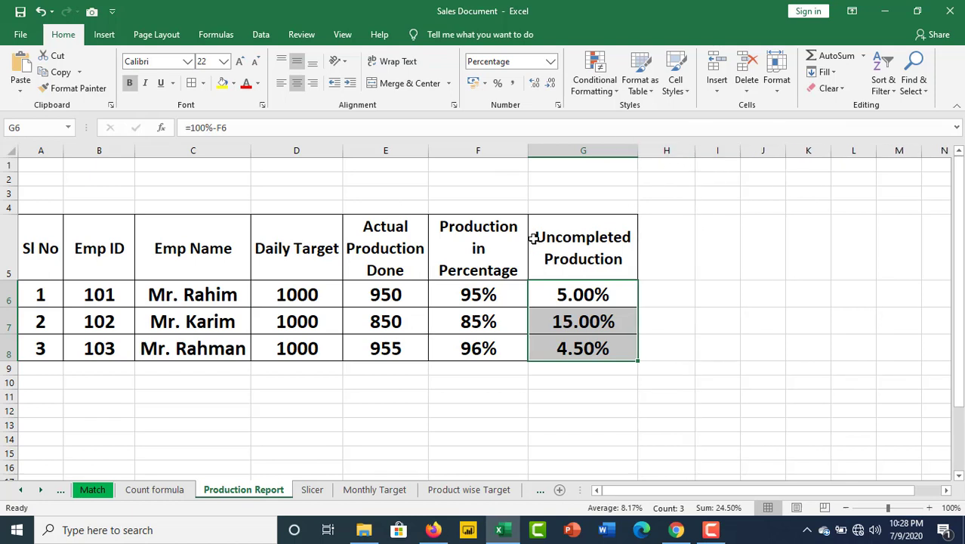
mouse_move(314, 264)
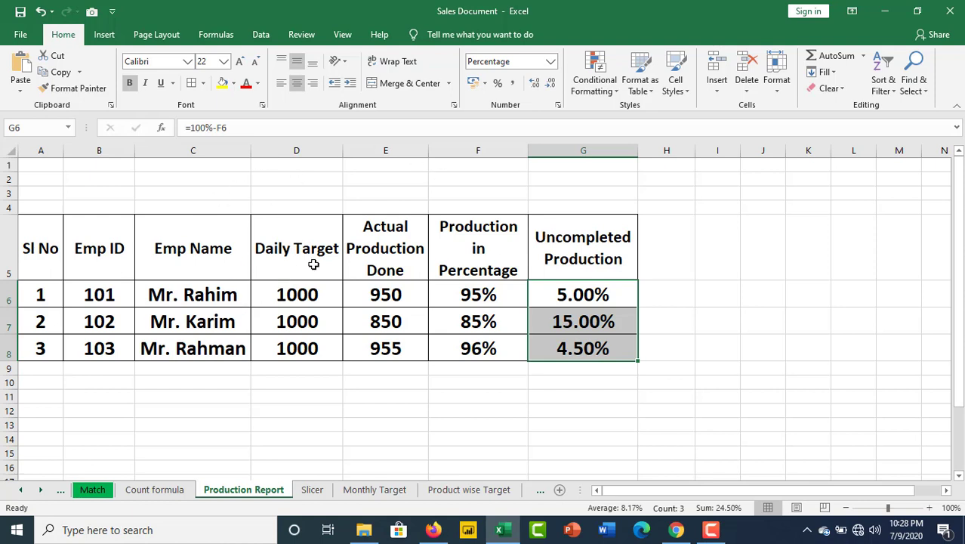
mouse_move(408, 278)
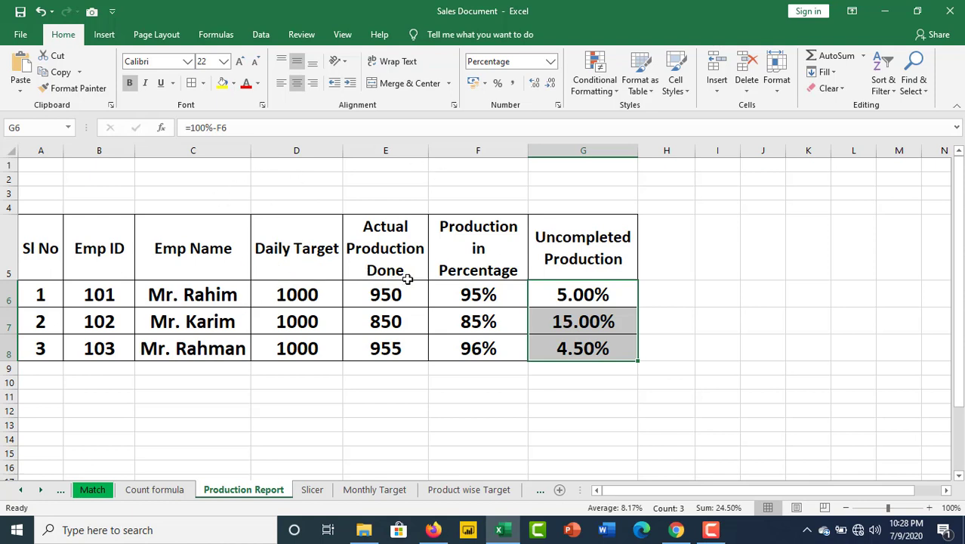
mouse_move(435, 226)
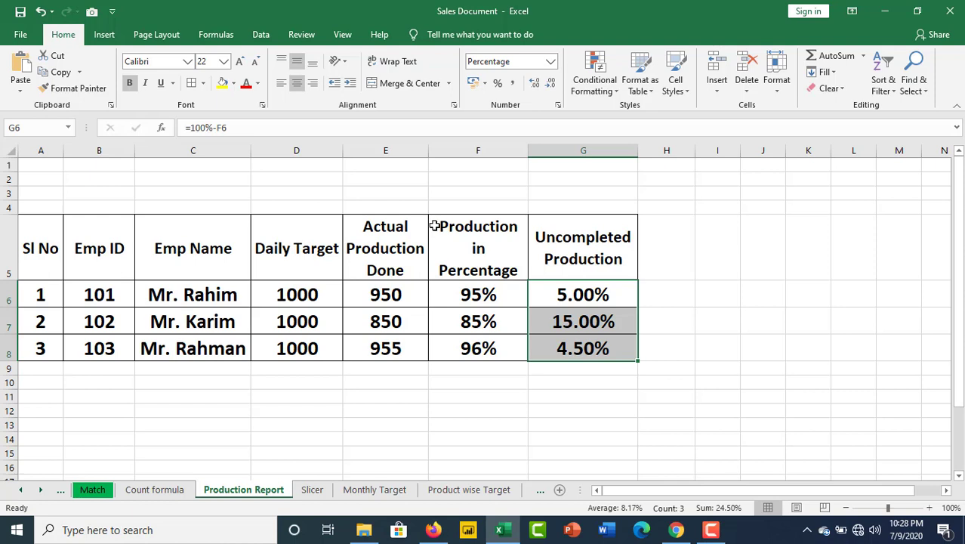
mouse_move(428, 223)
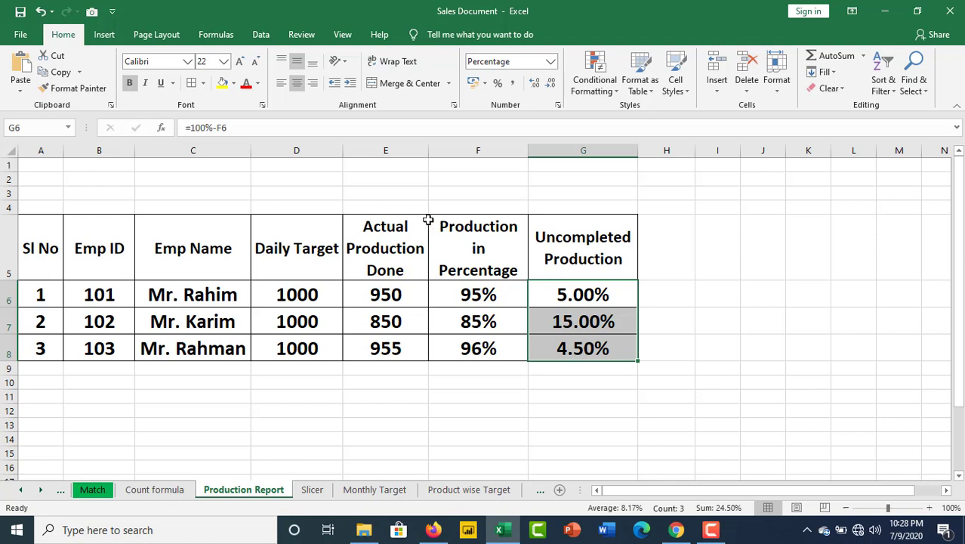
mouse_move(430, 229)
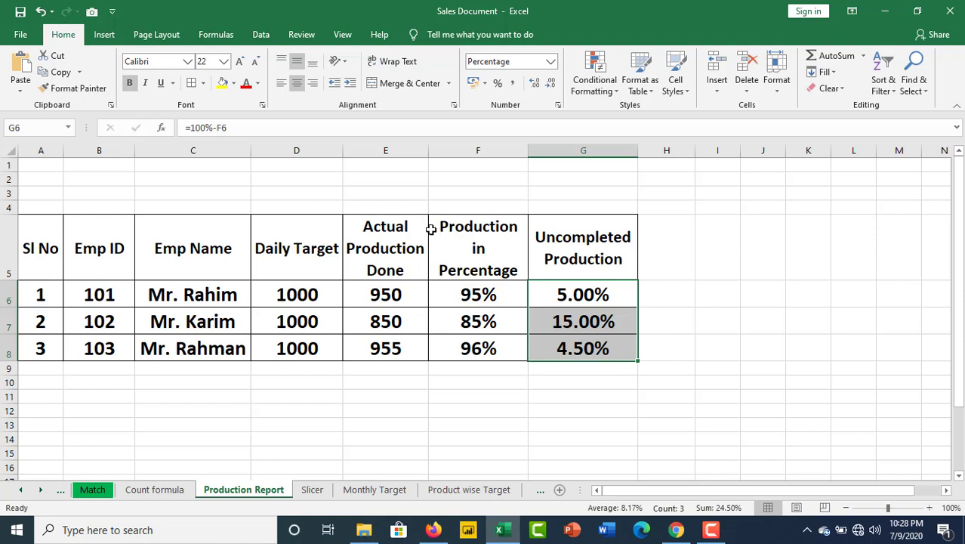
mouse_move(444, 226)
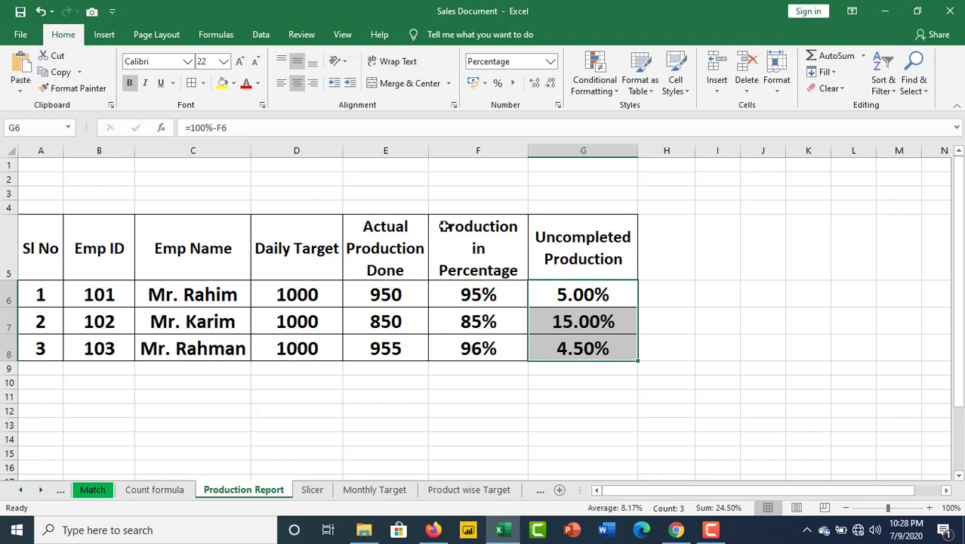
mouse_move(484, 270)
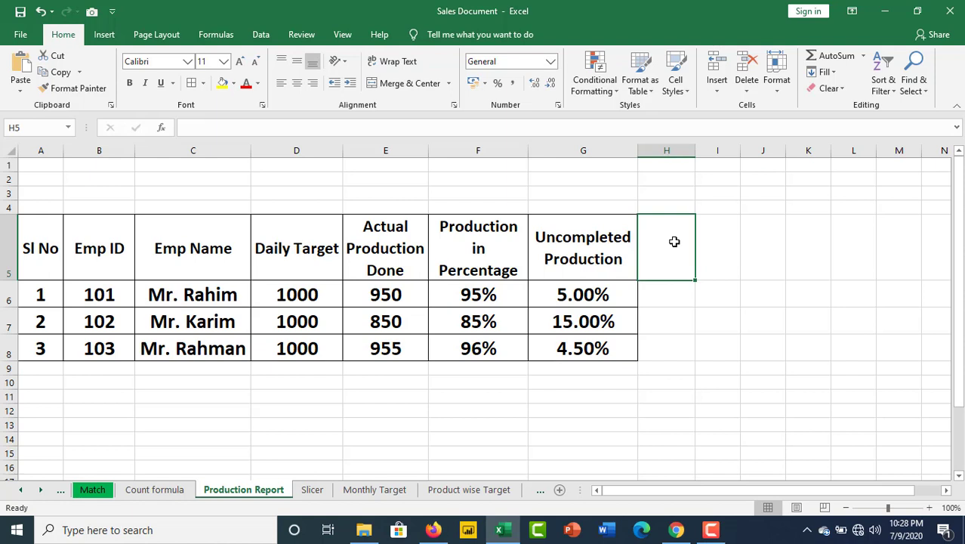
Step: Add a Position header in H5, widen column H and format it like the other headers
type("R")
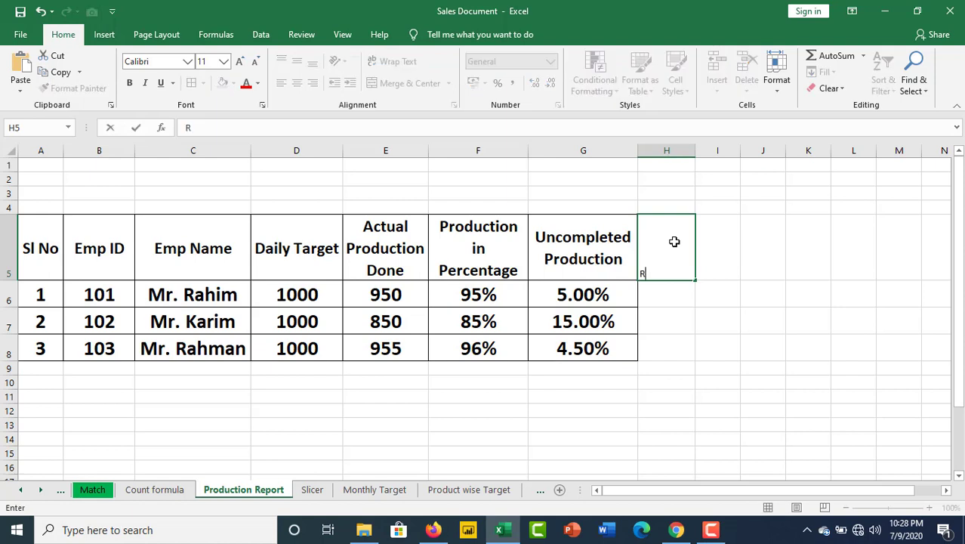
type("P")
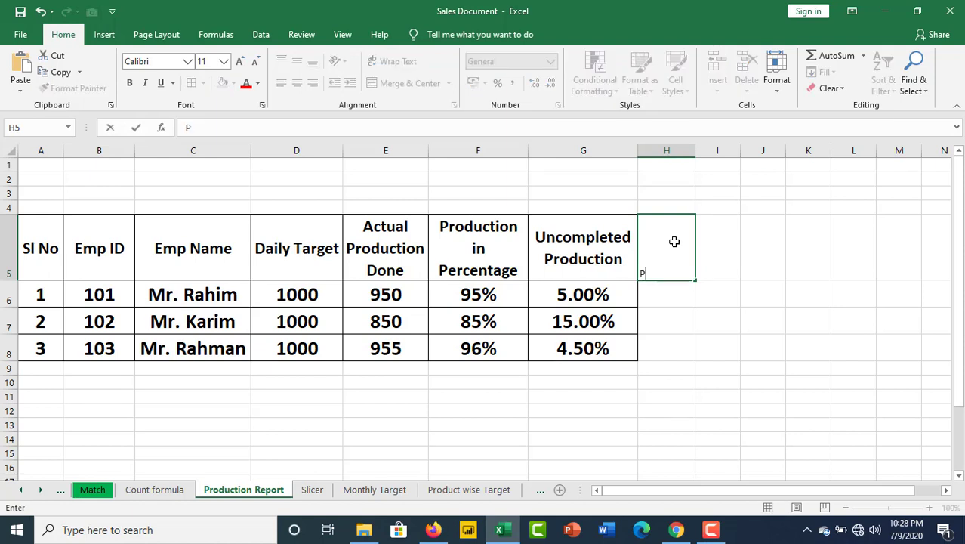
type("osition")
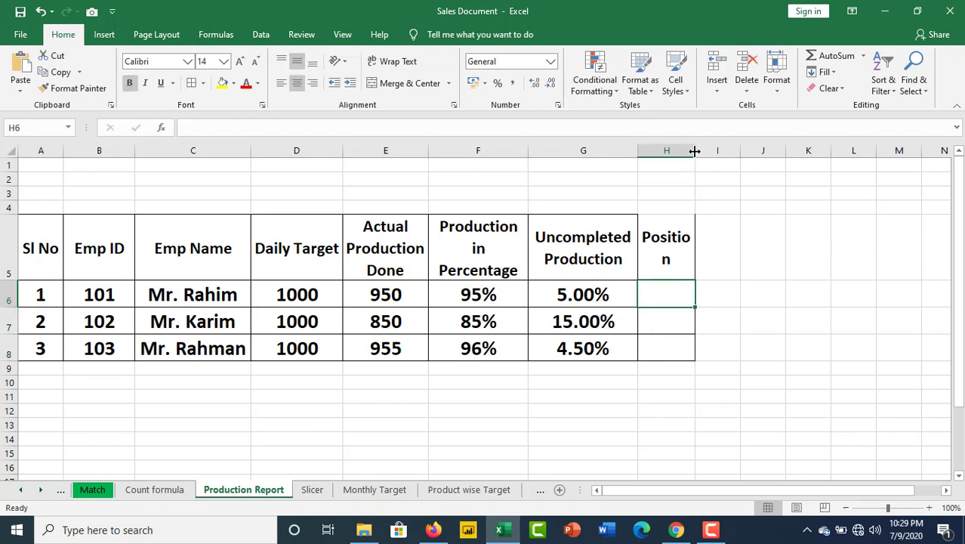
left_click_drag(695, 151, 758, 151)
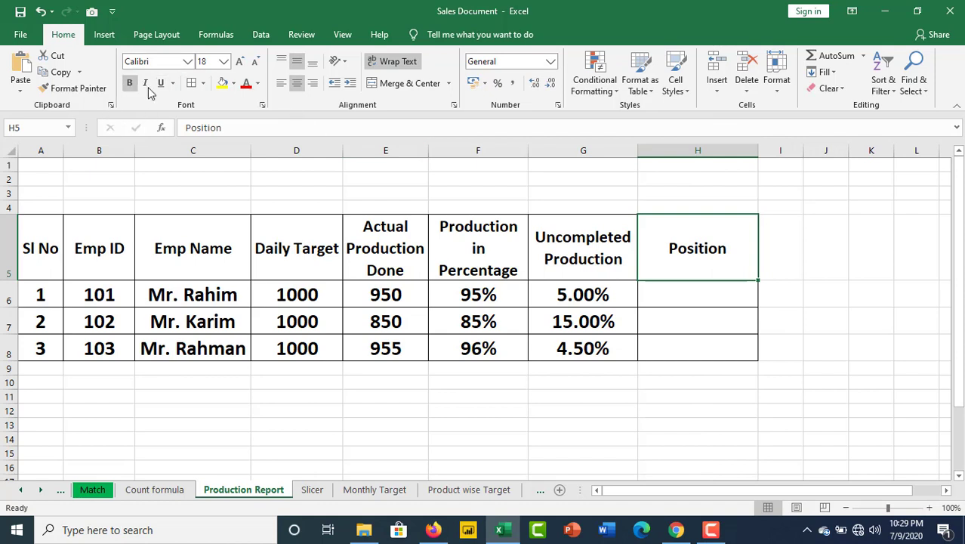
left_click(697, 294)
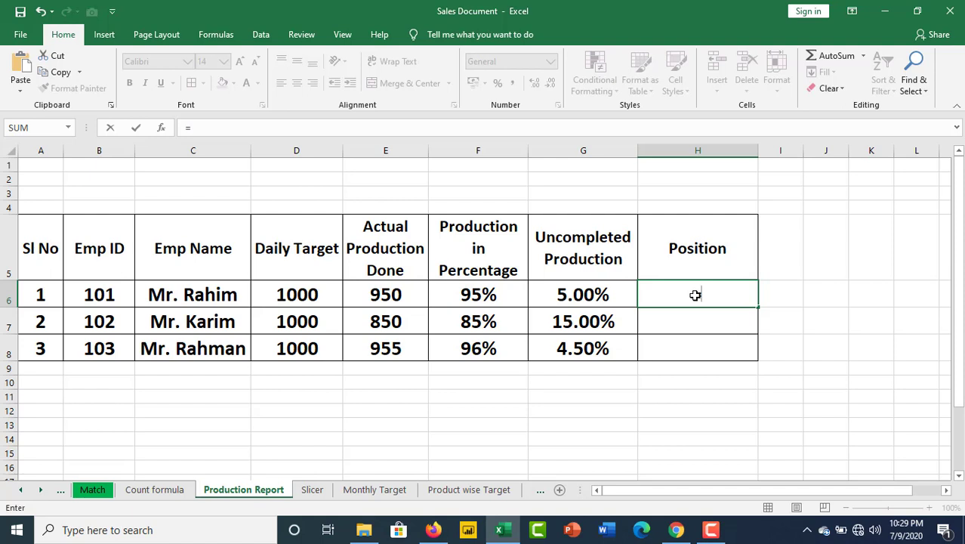
Step: Enter =RANK(F6,$F$6:$F$8) in H6, making the F6:F8 ranking range absolute with F4
type("=")
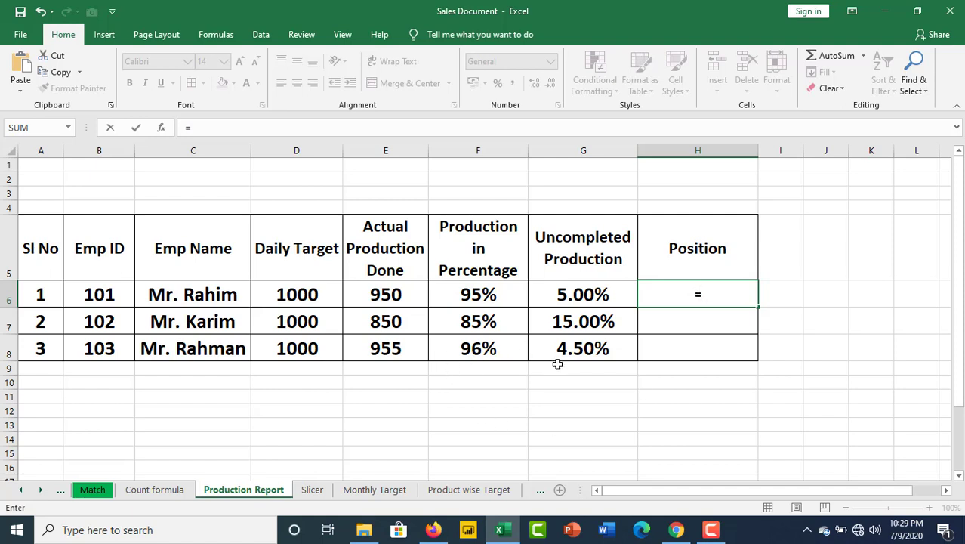
mouse_move(445, 353)
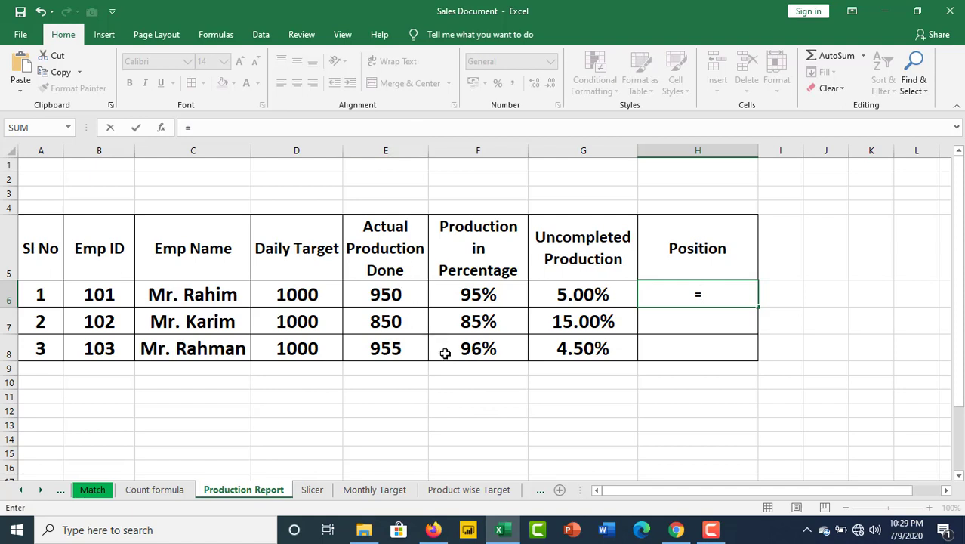
mouse_move(450, 357)
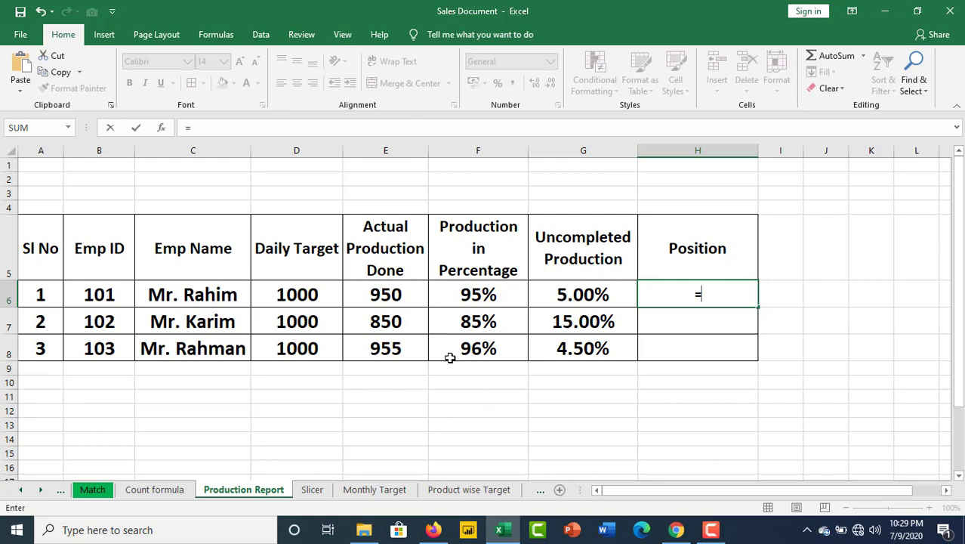
type("Ran")
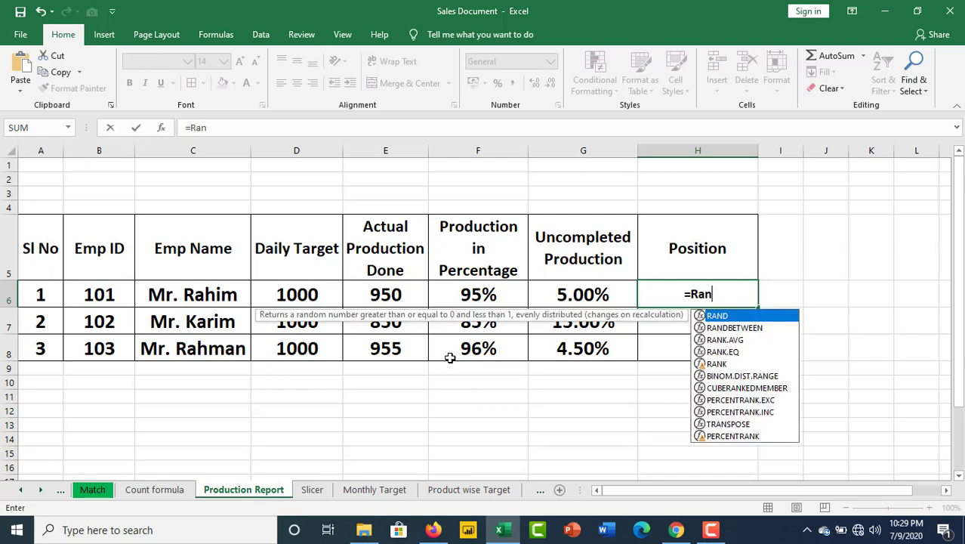
type("k")
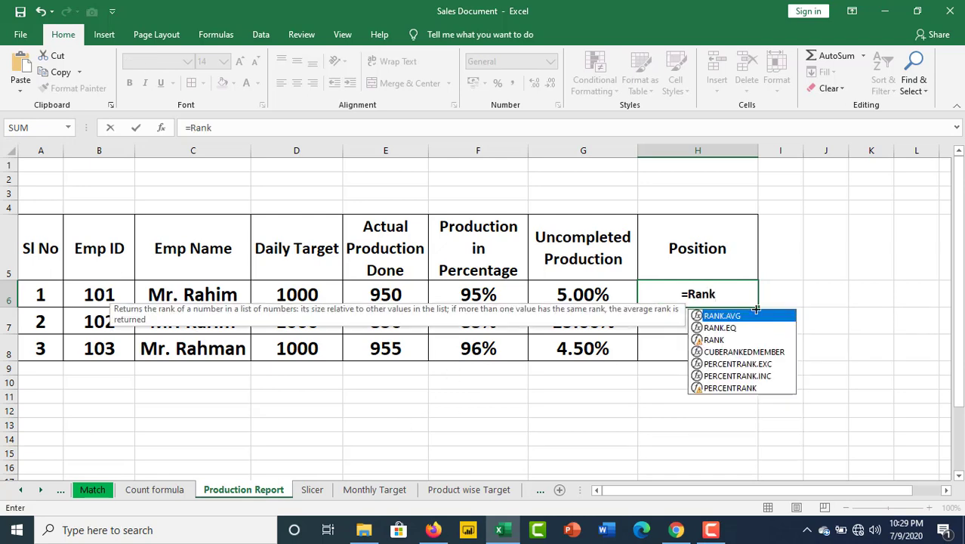
mouse_move(713, 338)
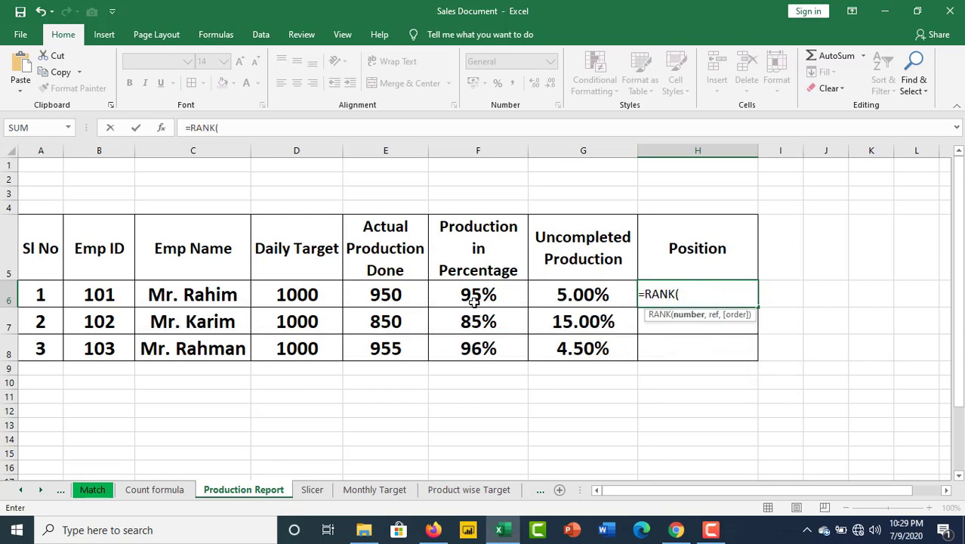
left_click_drag(478, 293, 477, 321)
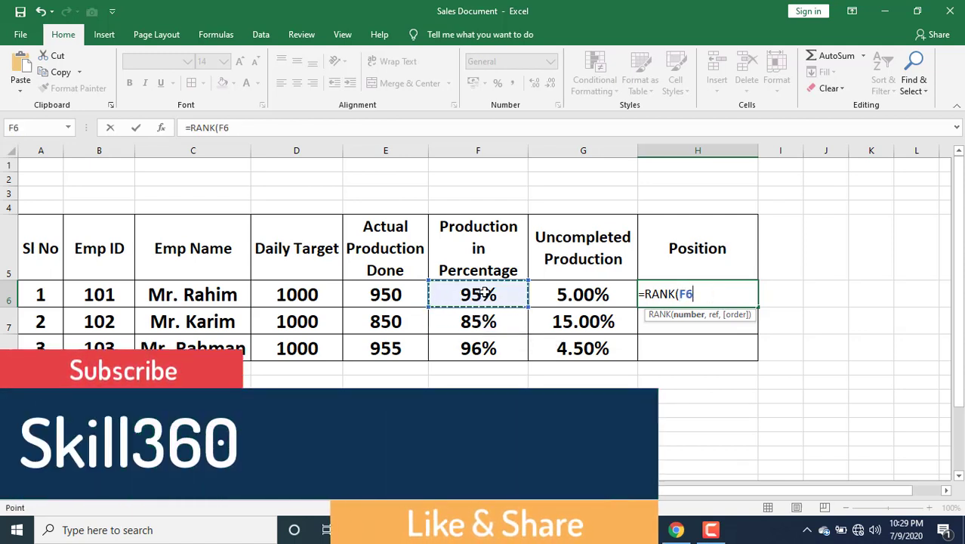
mouse_move(867, 265)
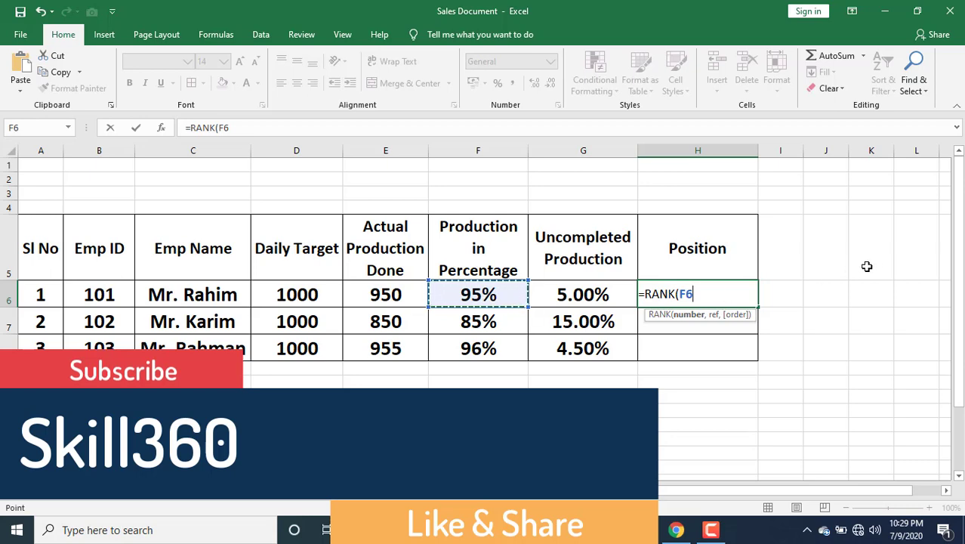
type(",")
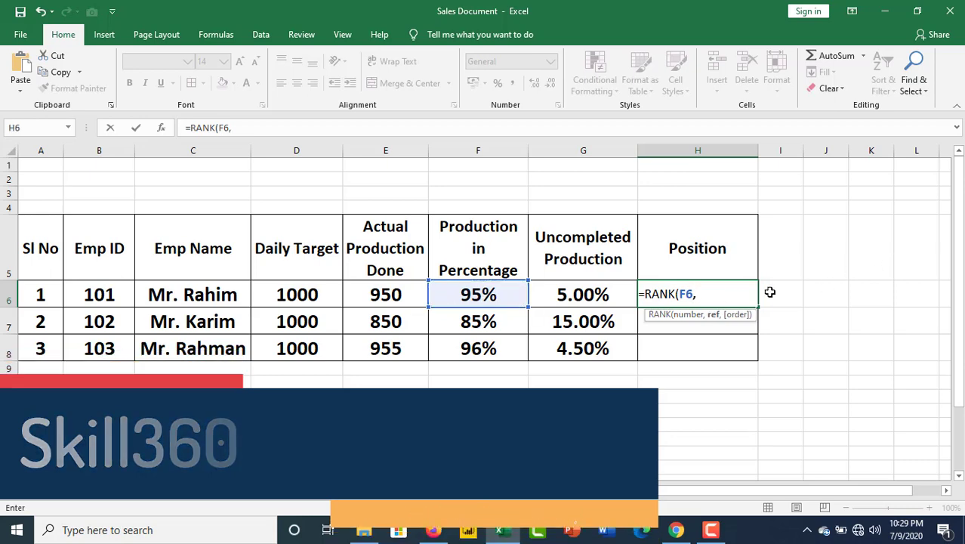
left_click_drag(478, 293, 477, 320)
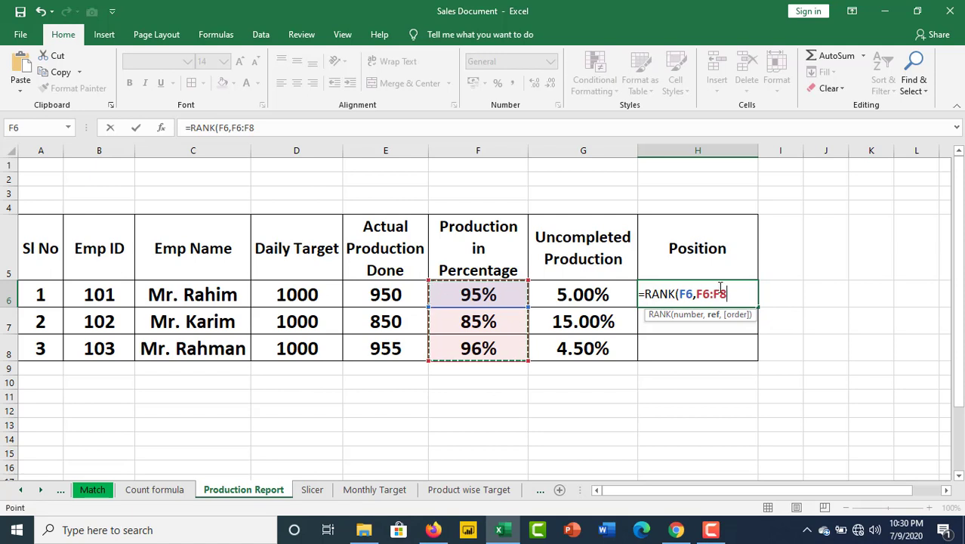
key("f4")
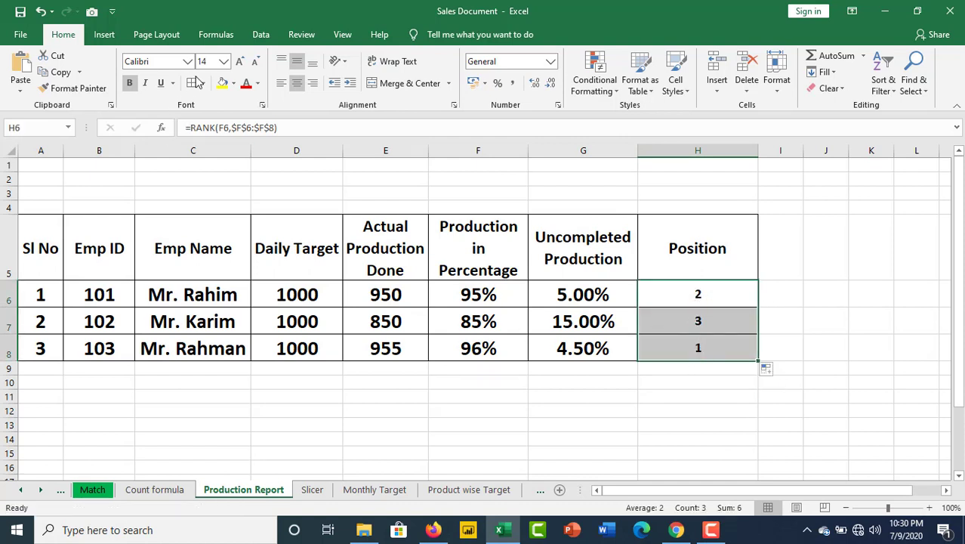
Step: Enlarge the rank numbers 2, 3, 1 twice and review each employee's RANK formula in H8, H7, H6
left_click(239, 60)
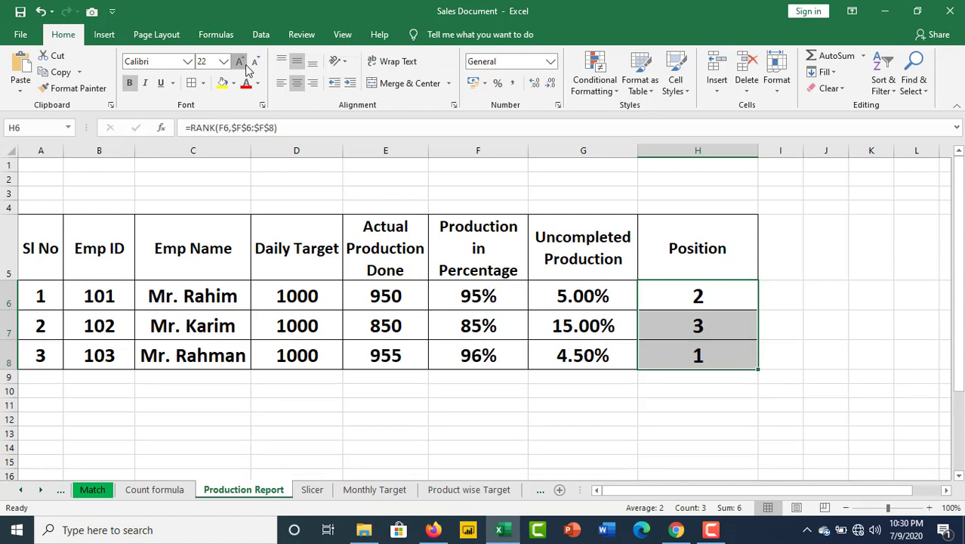
left_click(238, 60)
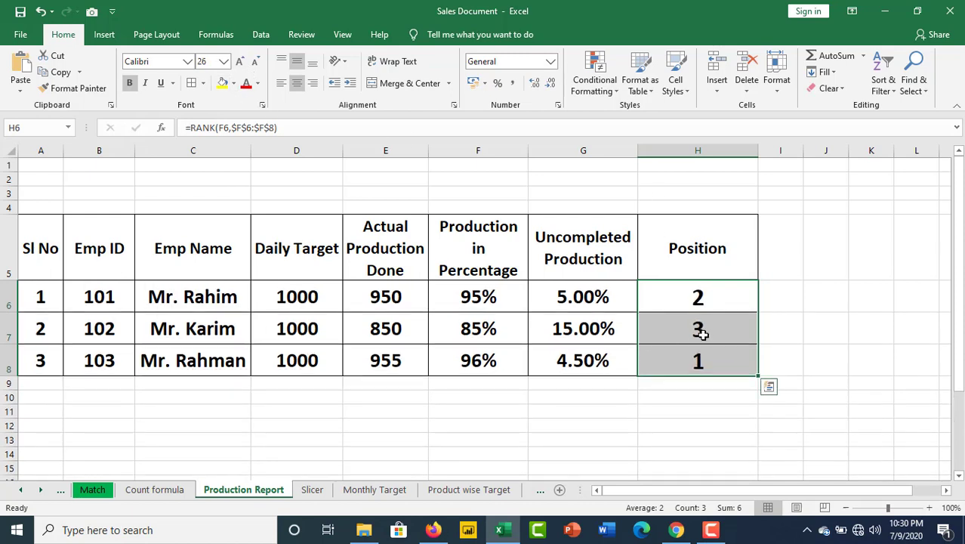
mouse_move(608, 341)
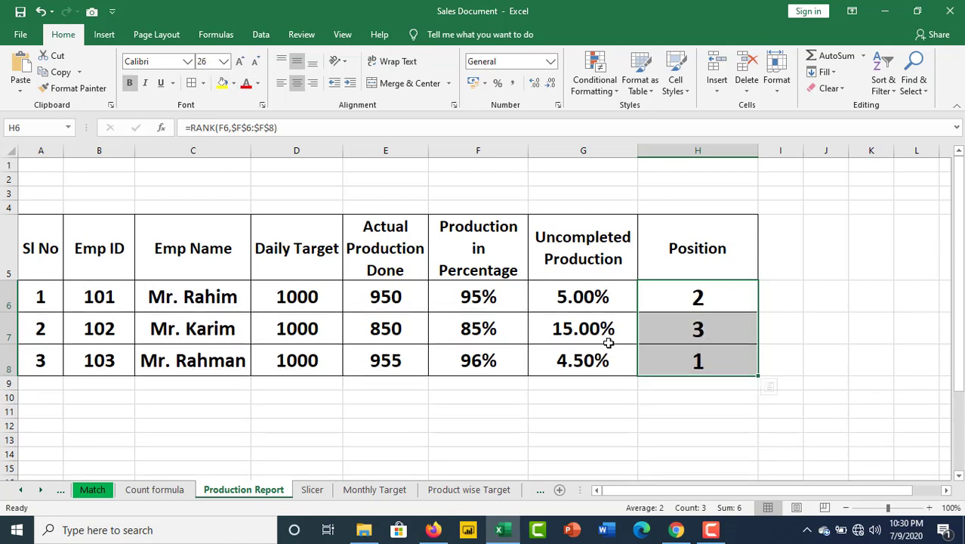
left_click(698, 359)
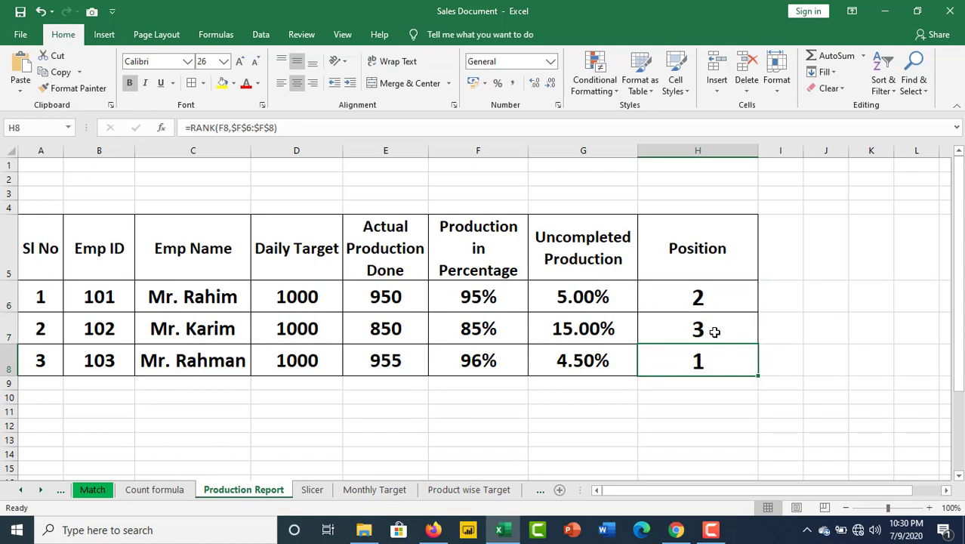
left_click(698, 327)
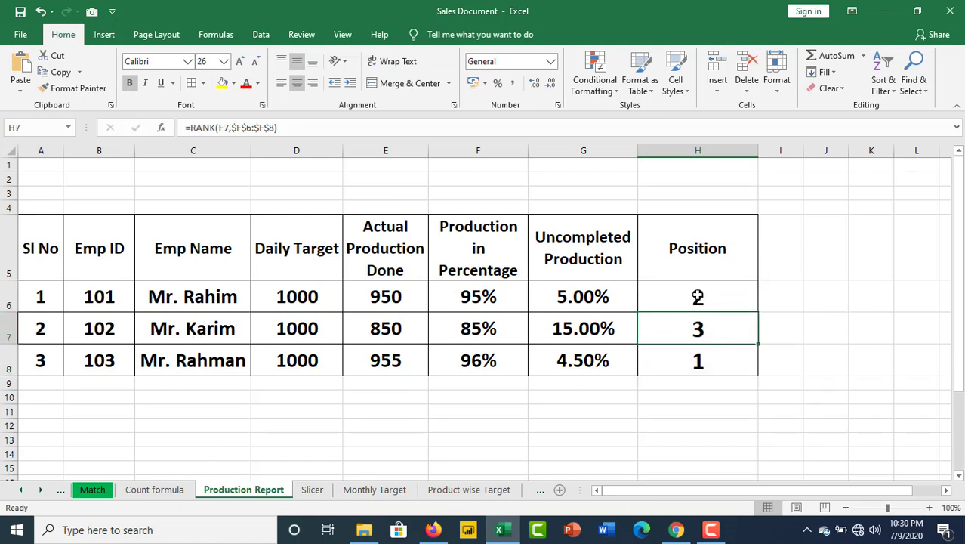
left_click(697, 296)
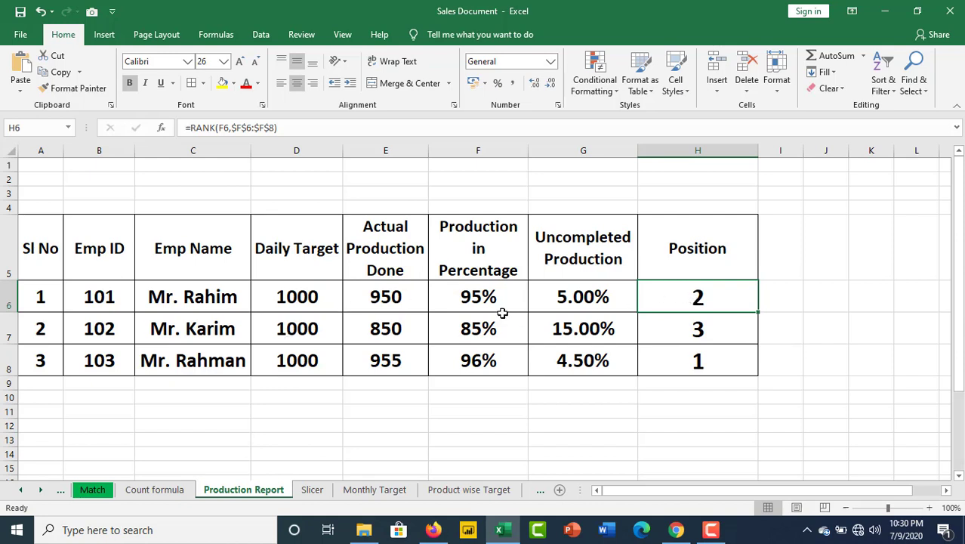
mouse_move(497, 359)
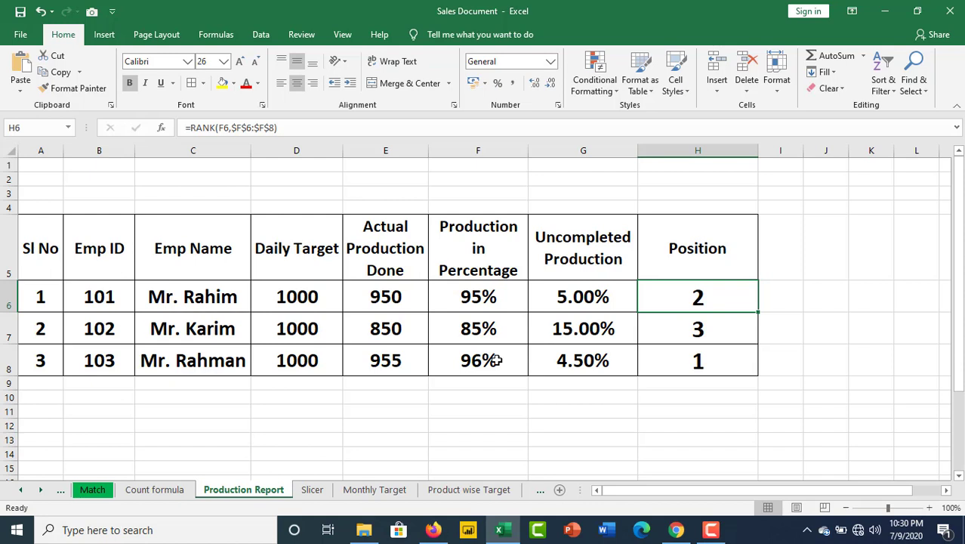
mouse_move(571, 335)
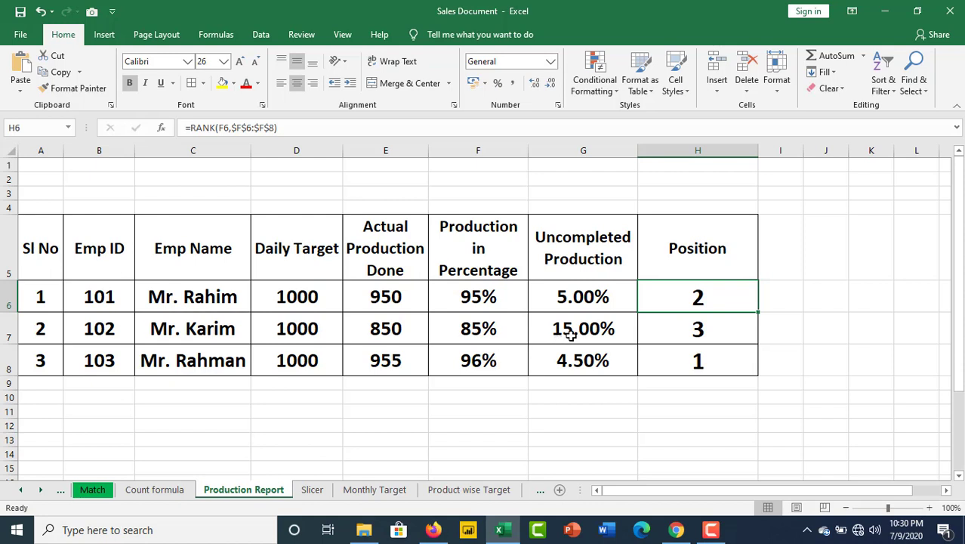
mouse_move(482, 326)
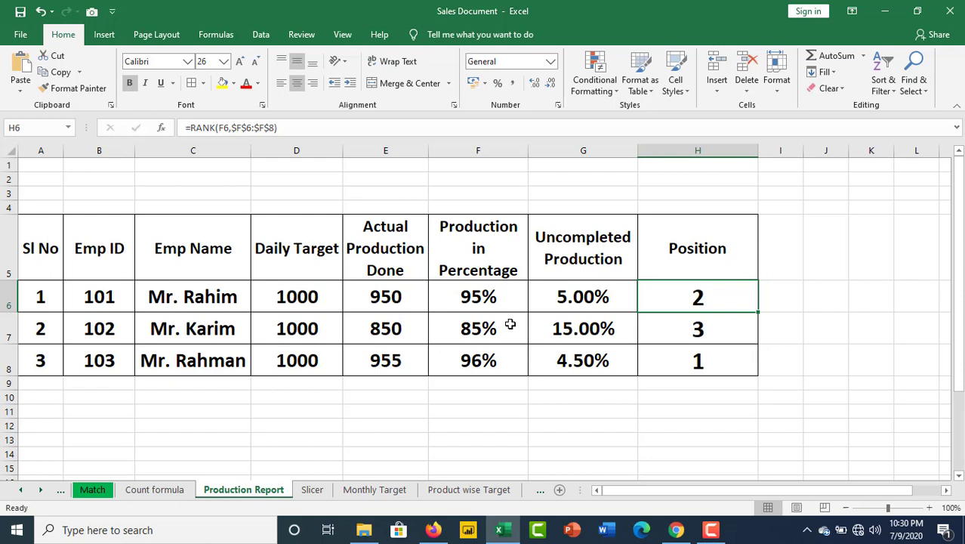
mouse_move(450, 320)
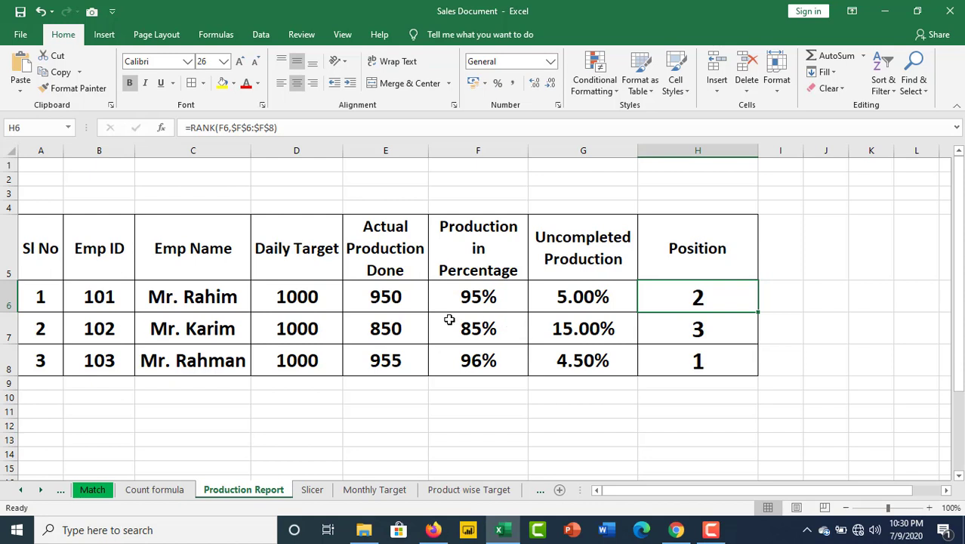